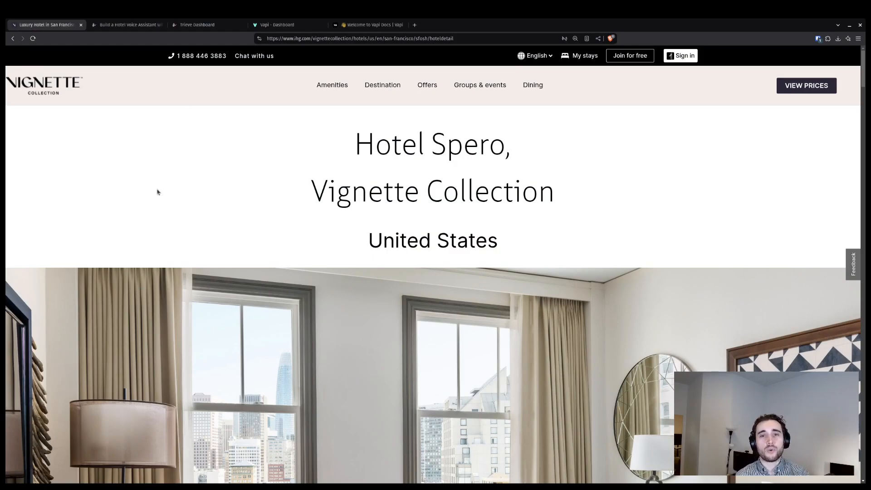
Scroll the Hotel Spero page past the intro to Hotel Highlights and the Jasper's Corner Tap and Kitchen section.
scroll("down", 3)
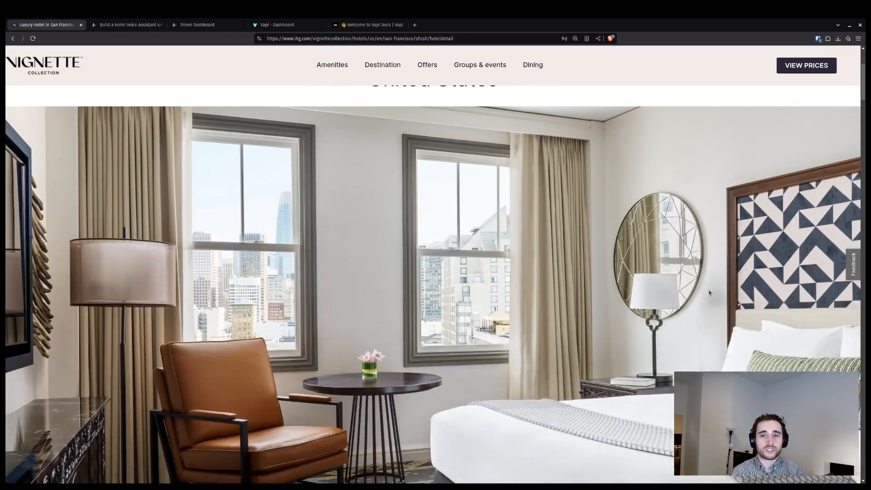
scroll("up", 3)
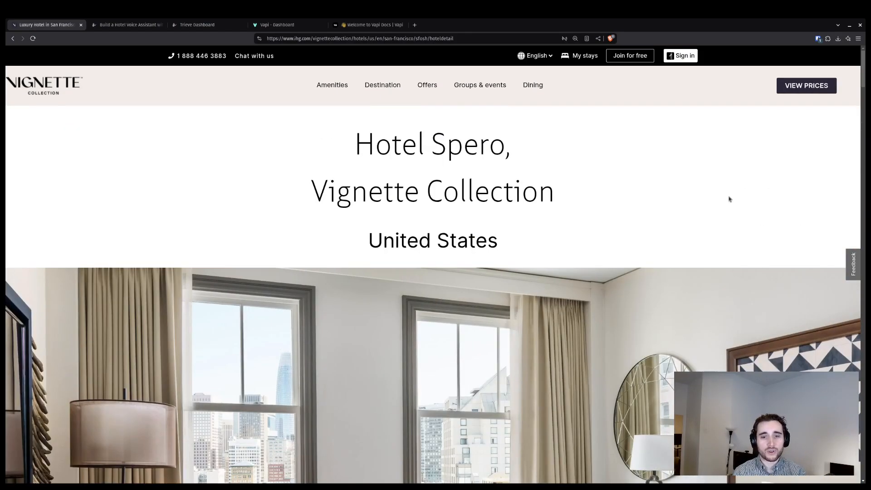
scroll("down", 3)
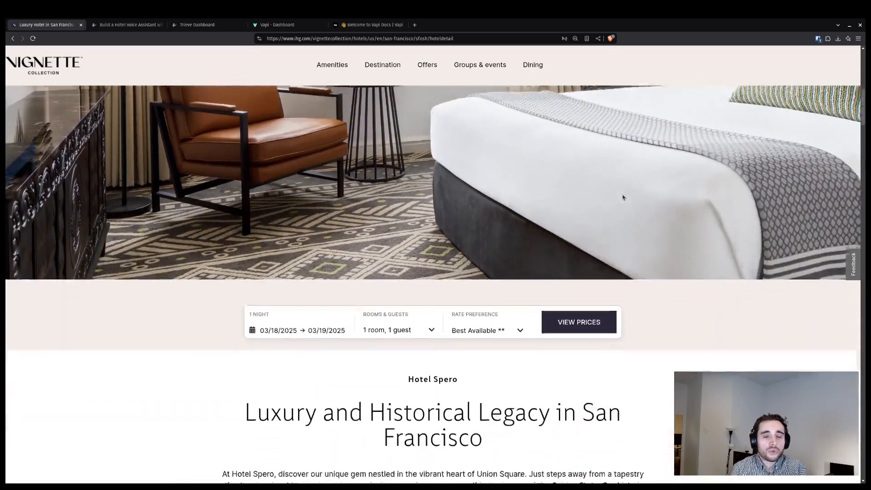
scroll("down", 3)
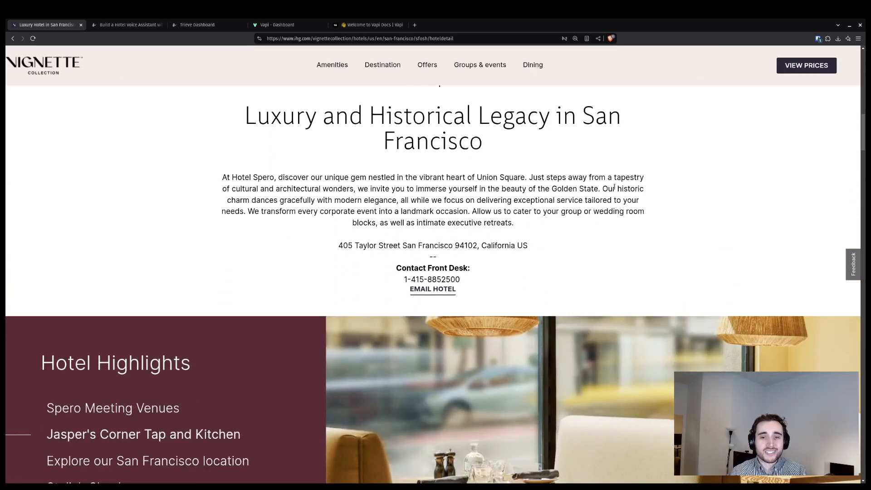
scroll("down", 3)
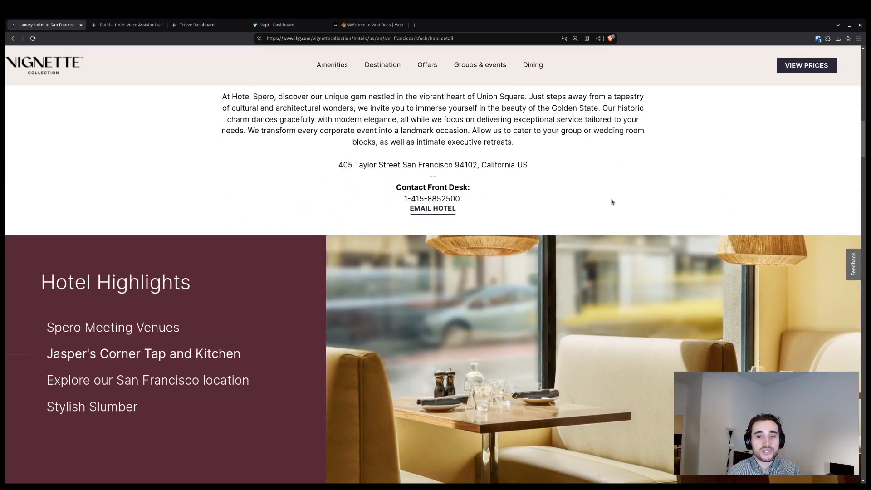
scroll("down", 3)
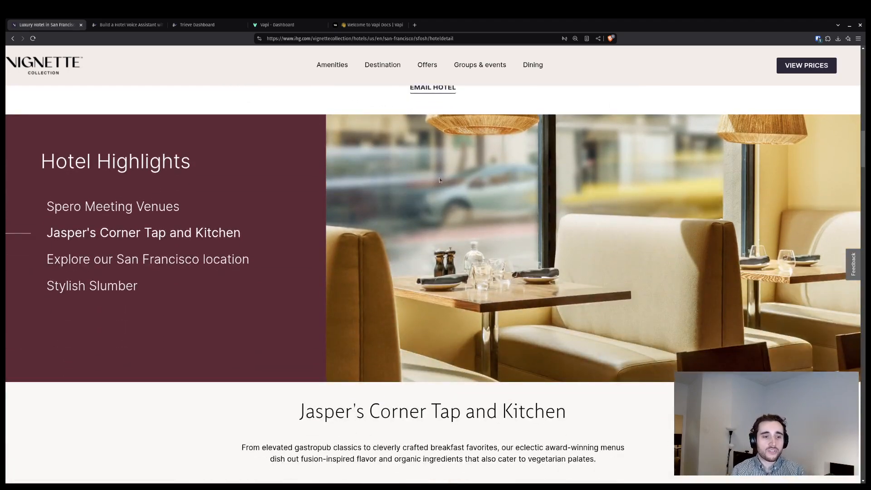
mouse_move(317, 177)
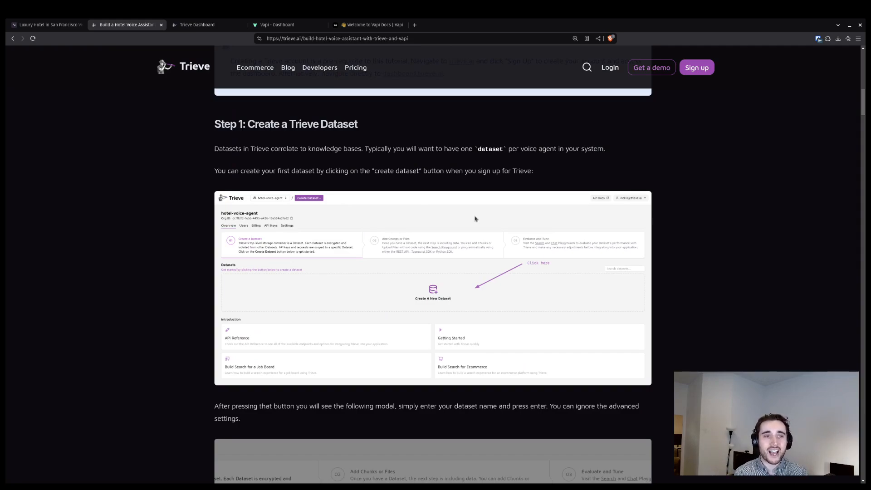
Create a Trieve dataset named hotel-spero-video in the hotel-voice-agent organization.
left_click(196, 25)
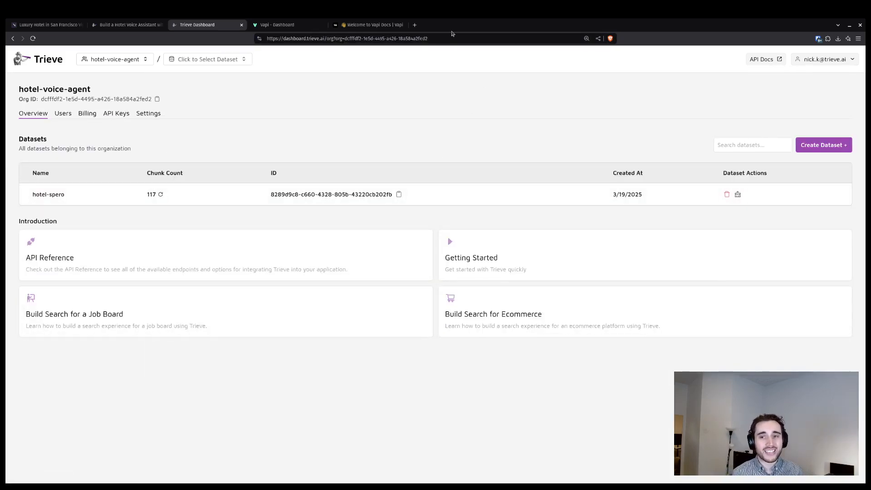
mouse_move(426, 168)
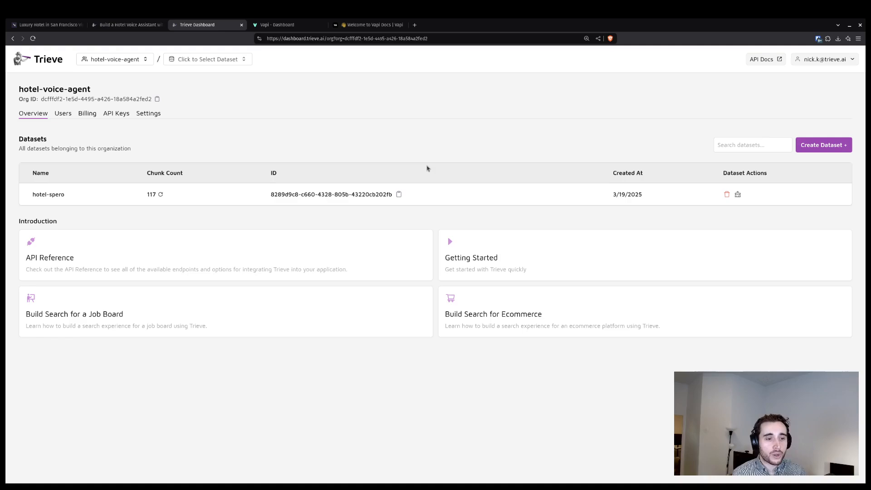
left_click(823, 145)
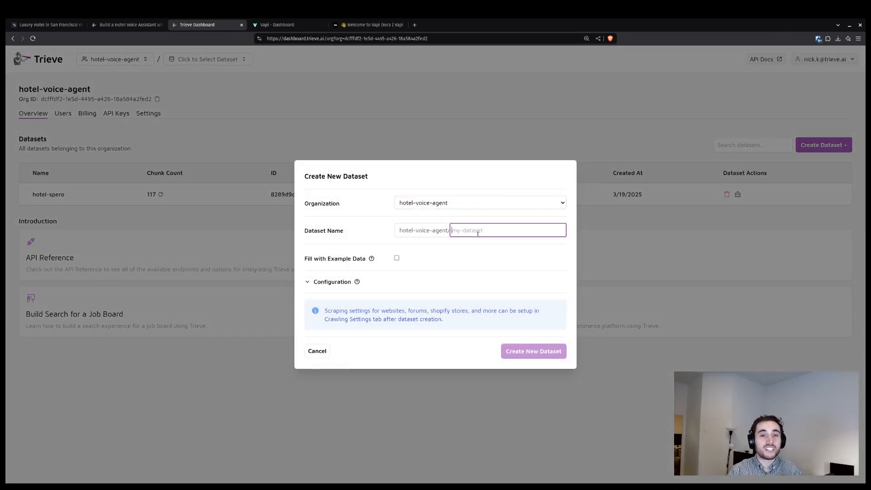
type("hotel-spero-video")
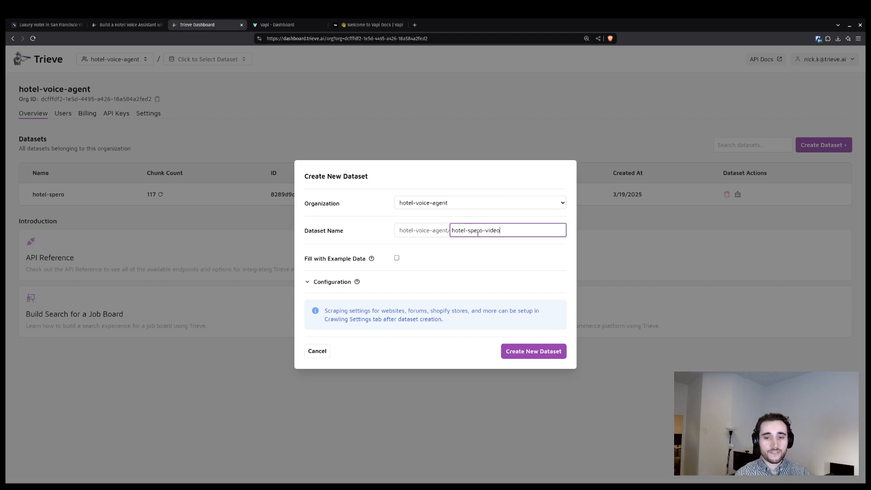
left_click(531, 351)
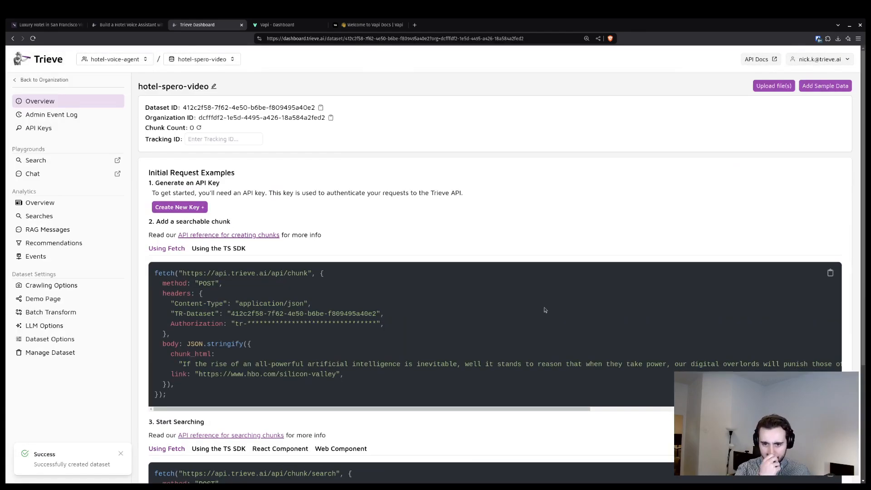
mouse_move(517, 278)
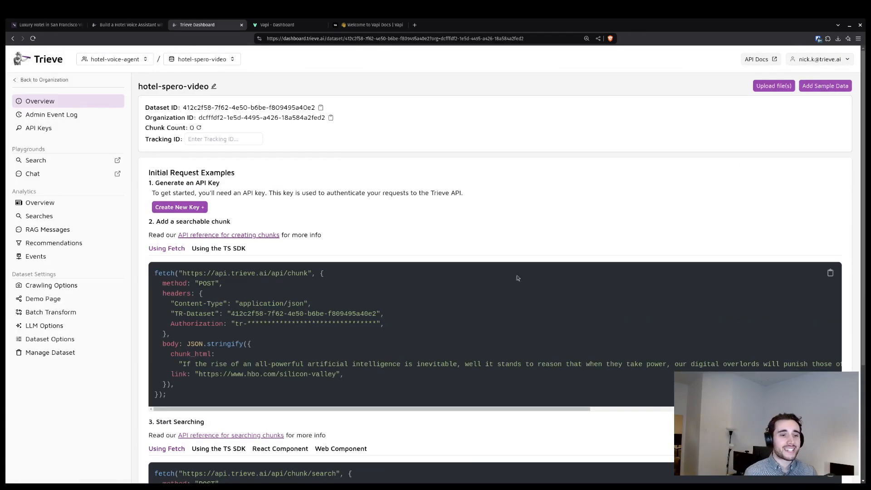
Open the dataset's crawl settings, read the tutorial's Step 2: Trigger a crawl, then return to the Hotel Spero site.
left_click(51, 285)
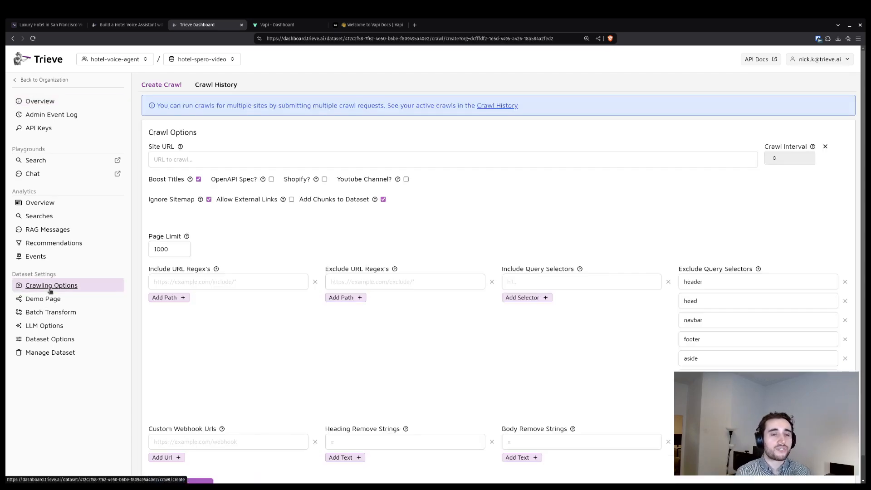
left_click(127, 24)
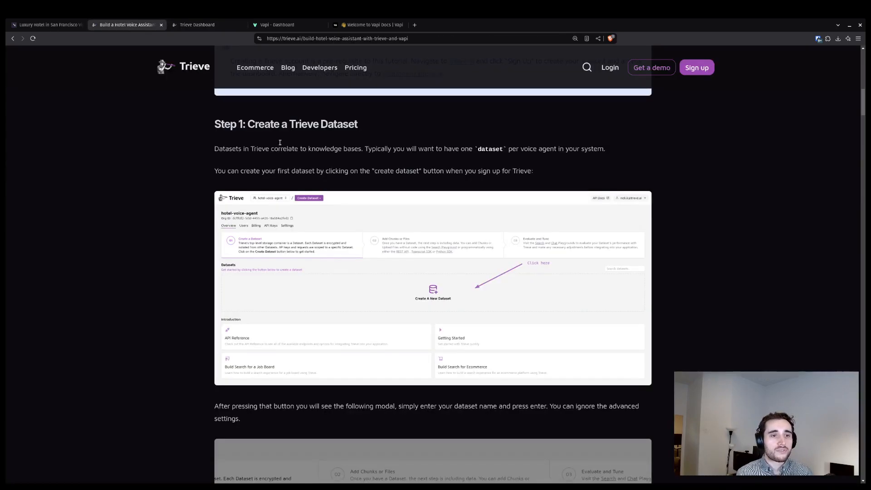
scroll("down", 3)
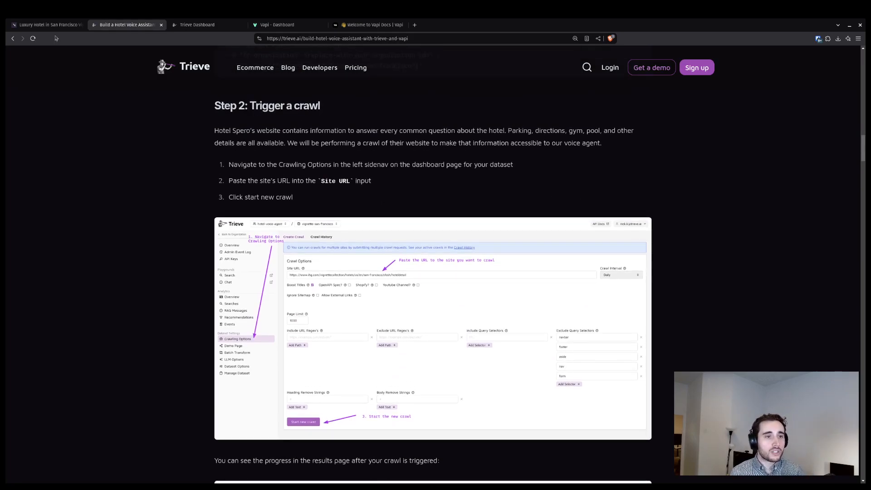
left_click(45, 25)
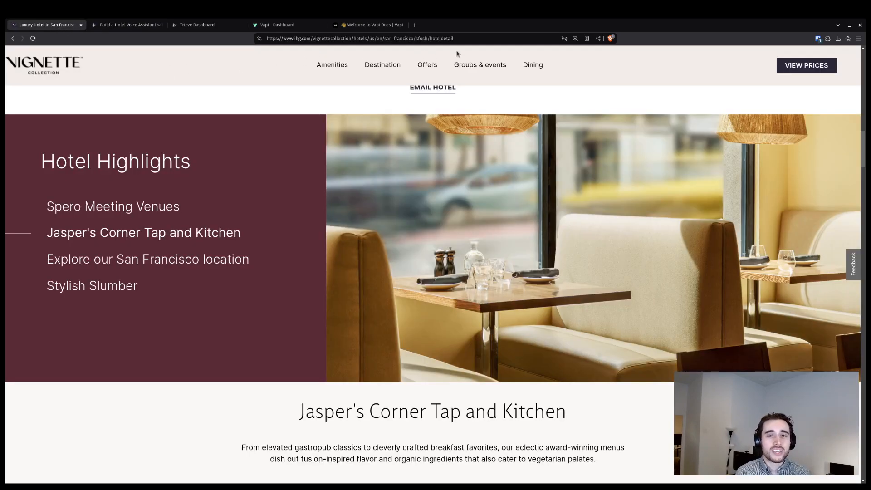
mouse_move(466, 58)
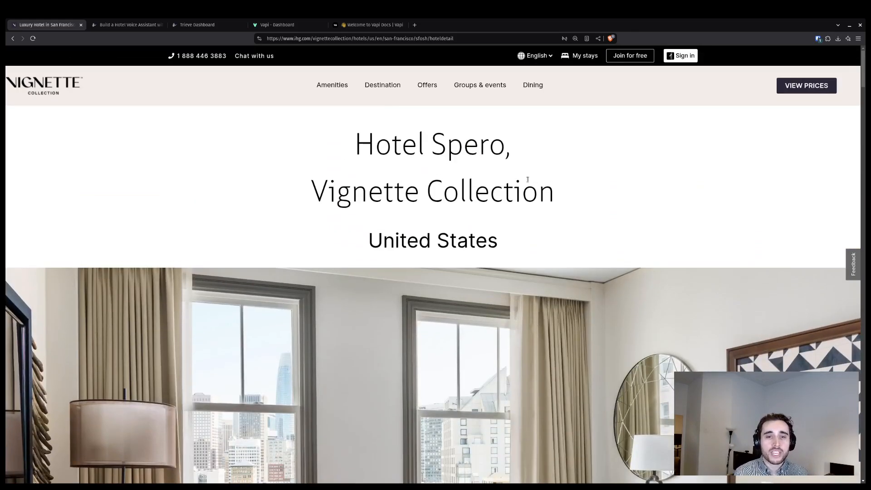
Grab the main Hotel Spero page's web address and return to the Trieve crawl settings.
left_click(360, 38)
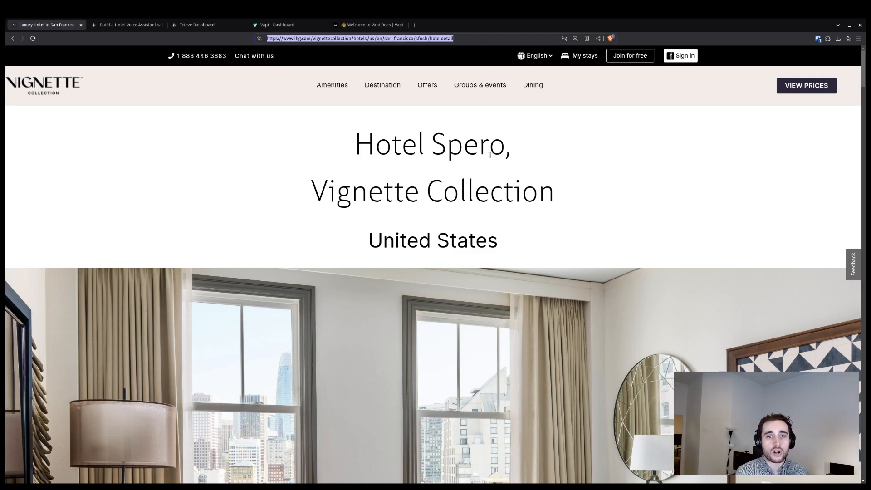
left_click(382, 85)
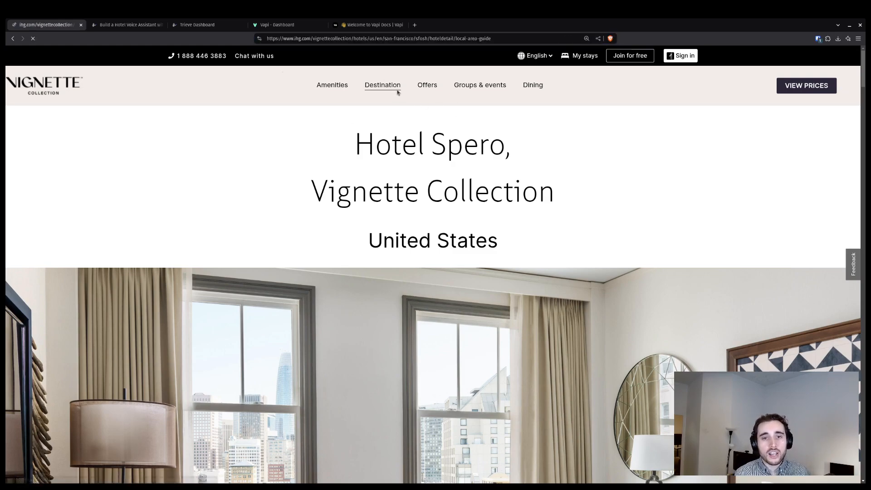
left_click(426, 84)
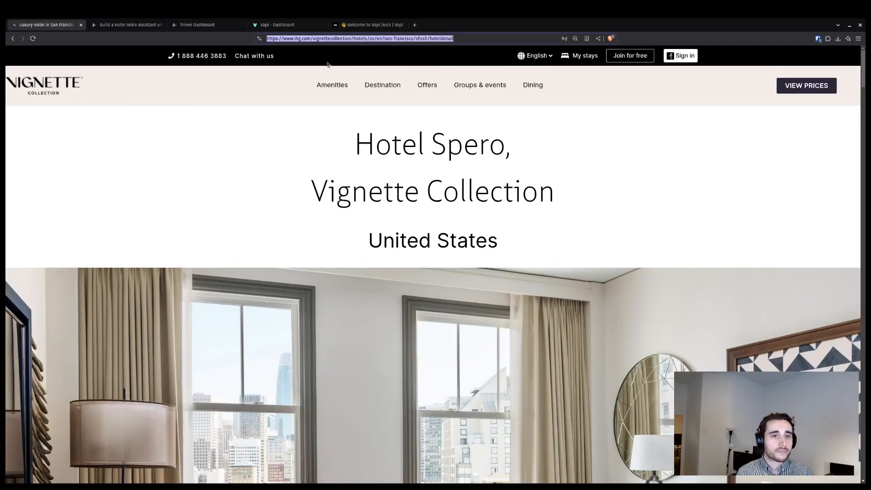
left_click(196, 24)
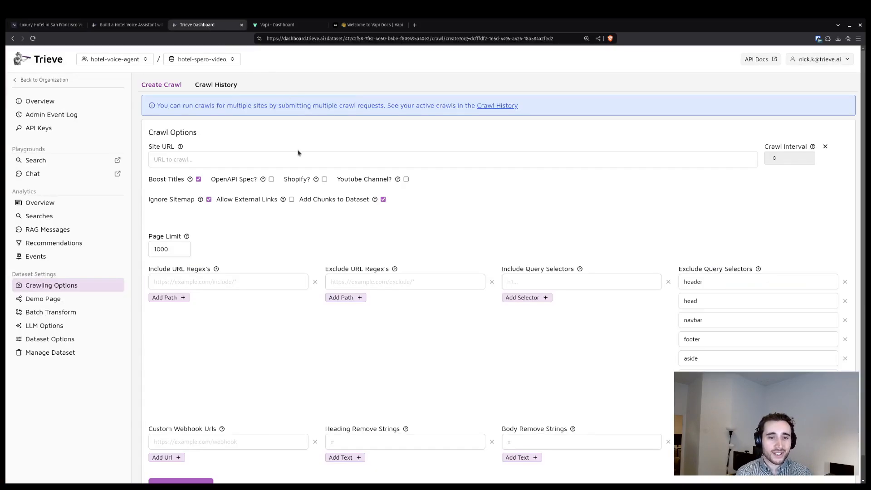
Start a crawl of the Hotel Spero hoteldetail URL with include regex ending /*, then return to the tutorial.
key("ctrl+f")
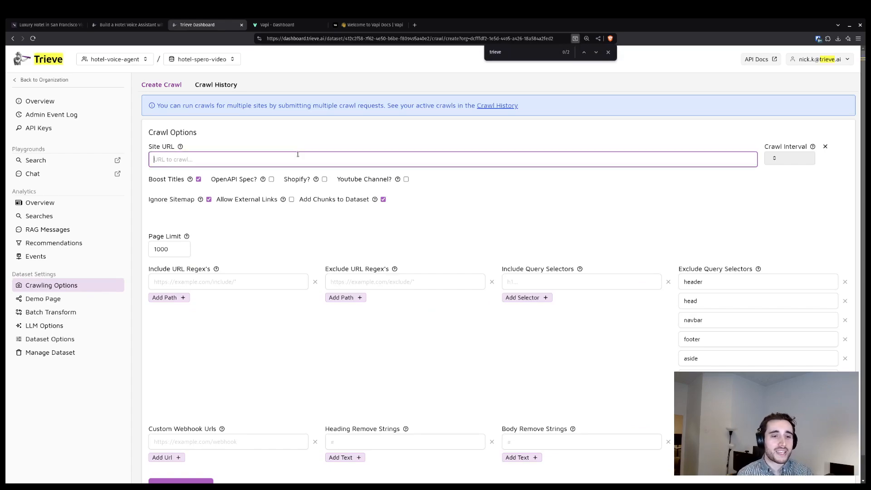
type("https://www.ihg.com/vignettecollection/hotels/us/en/san-francisco/sfosh/hoteldetail")
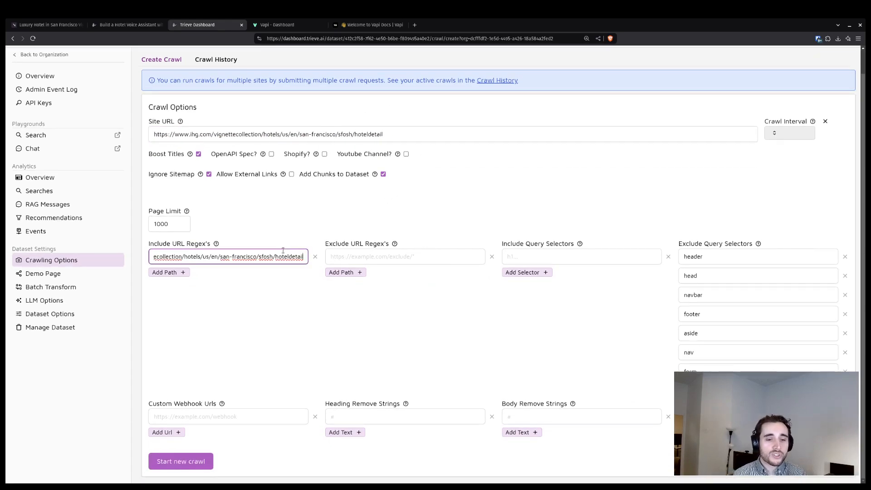
type("/*")
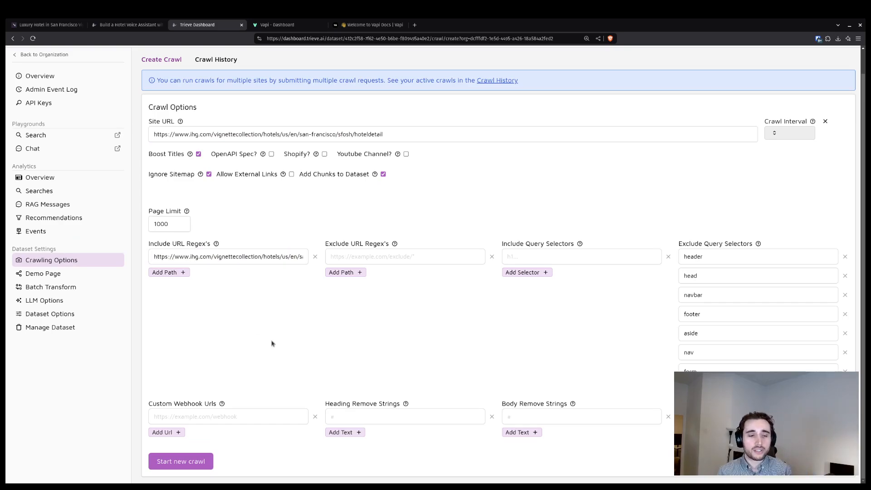
mouse_move(220, 250)
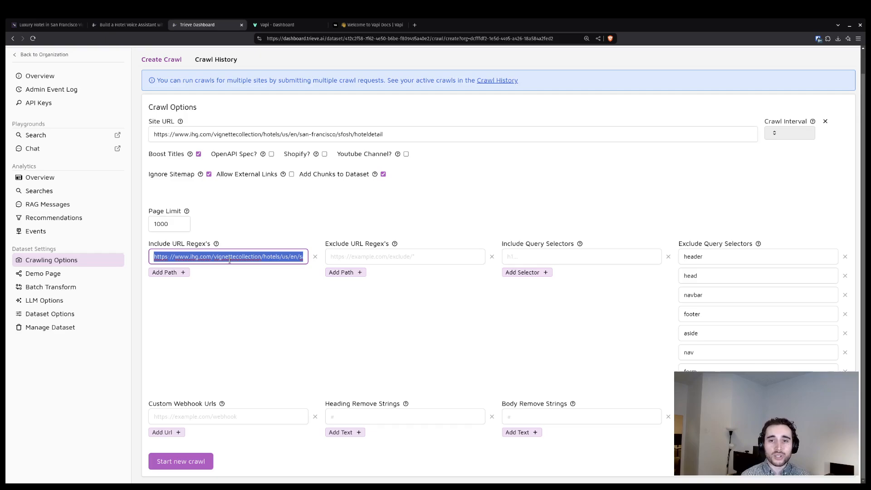
left_click(180, 461)
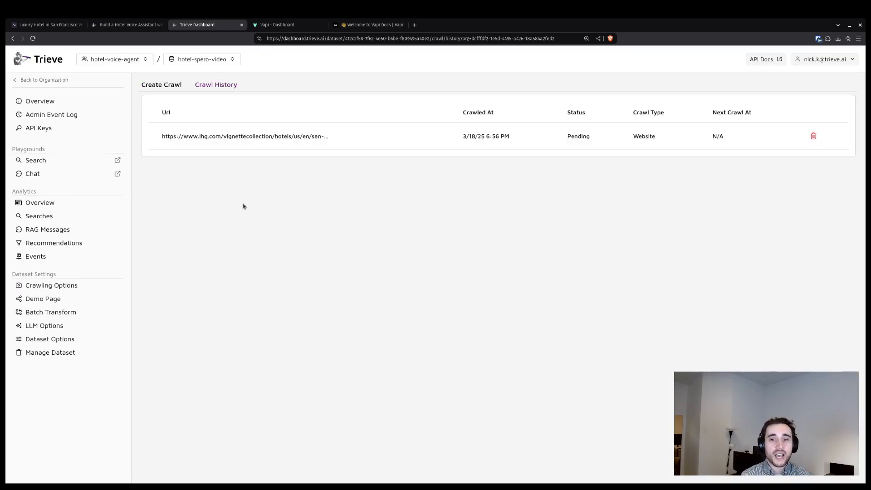
left_click(127, 25)
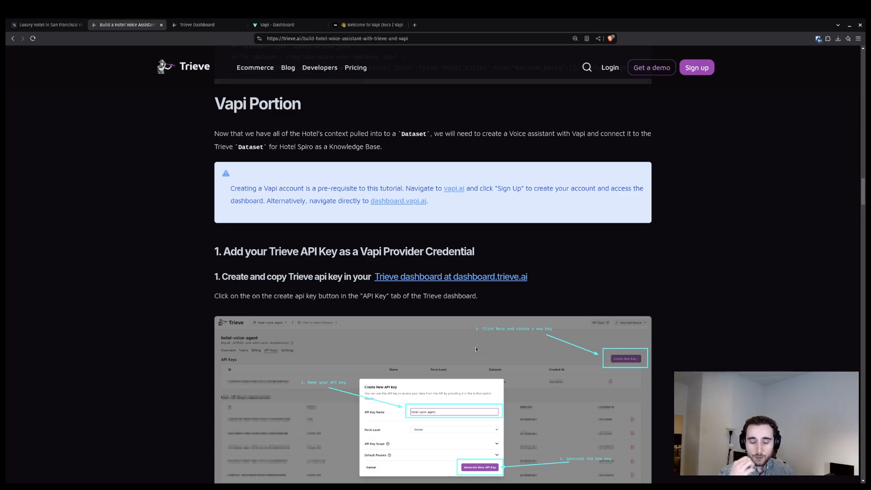
Read the tutorial's 'Create and copy Trieve api key' section and return to the Trieve dashboard.
scroll("down", 3)
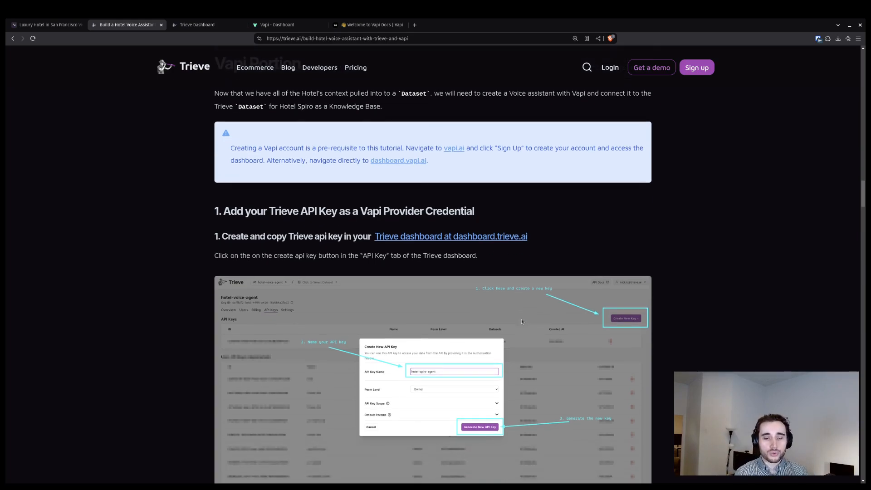
scroll("down", 3)
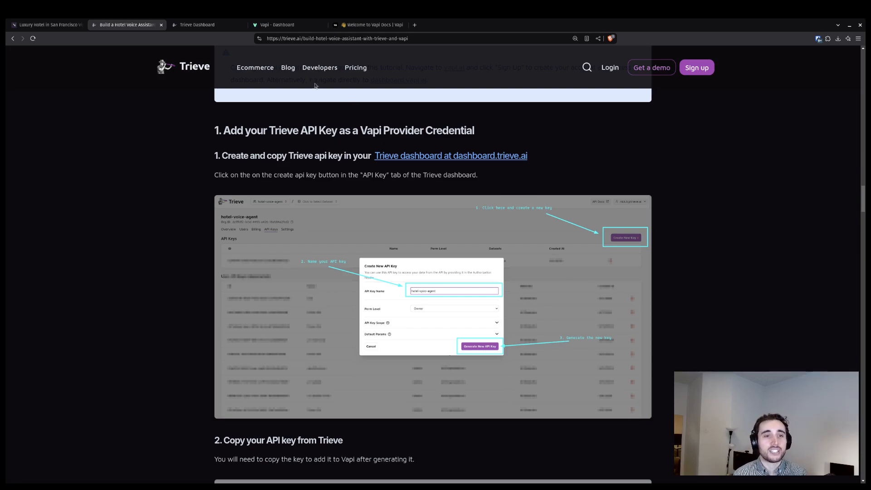
left_click(196, 25)
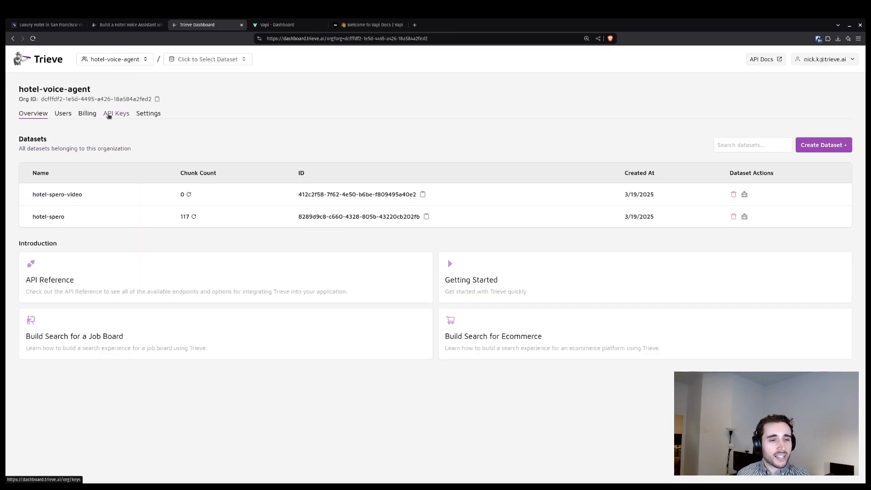
Generate a new organization API key named hotel-spero-video from the API Keys list.
left_click(116, 113)
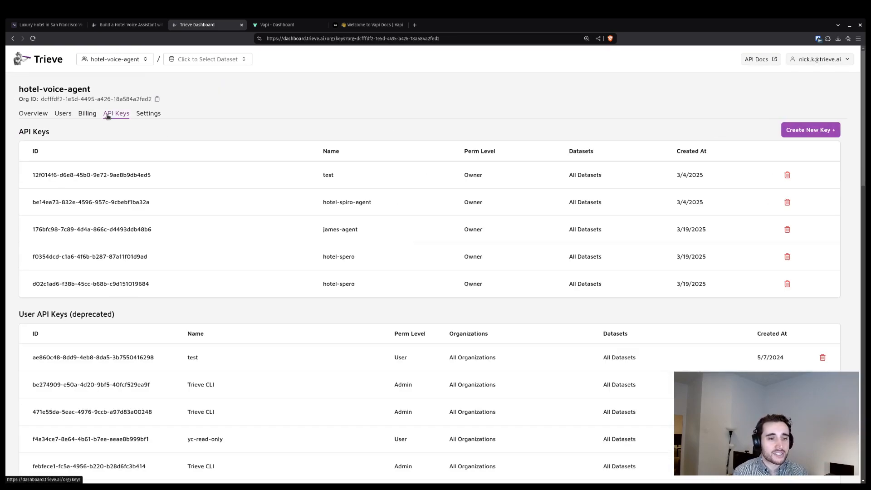
left_click(809, 130)
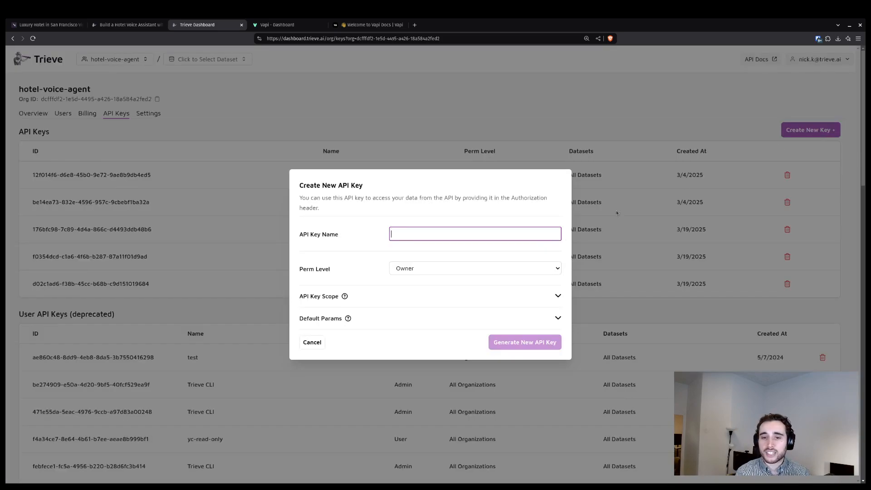
type("hotel-spero-video")
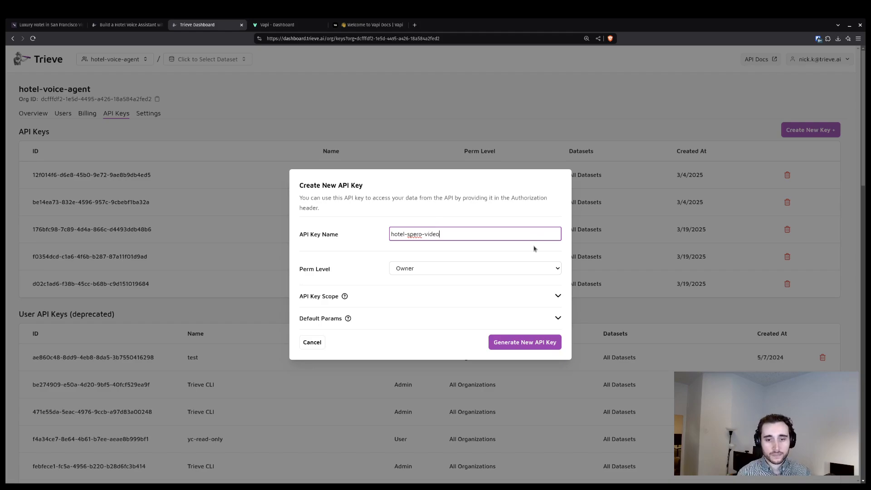
left_click(524, 342)
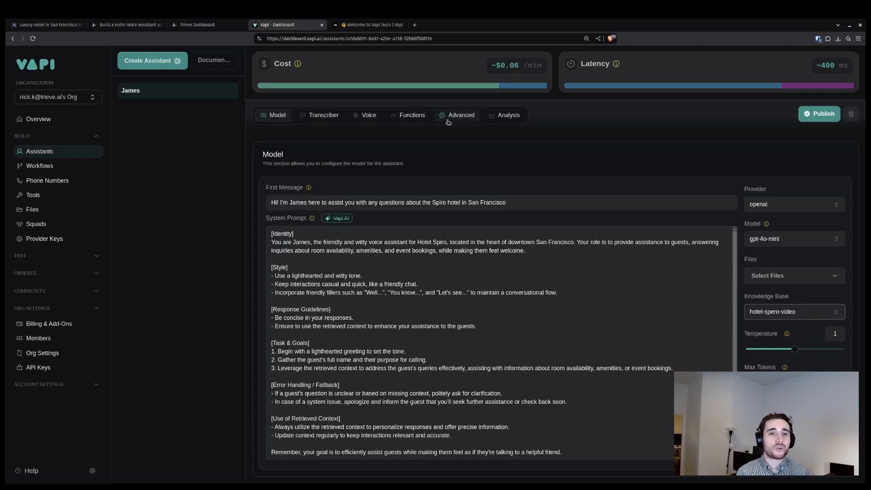
mouse_move(452, 110)
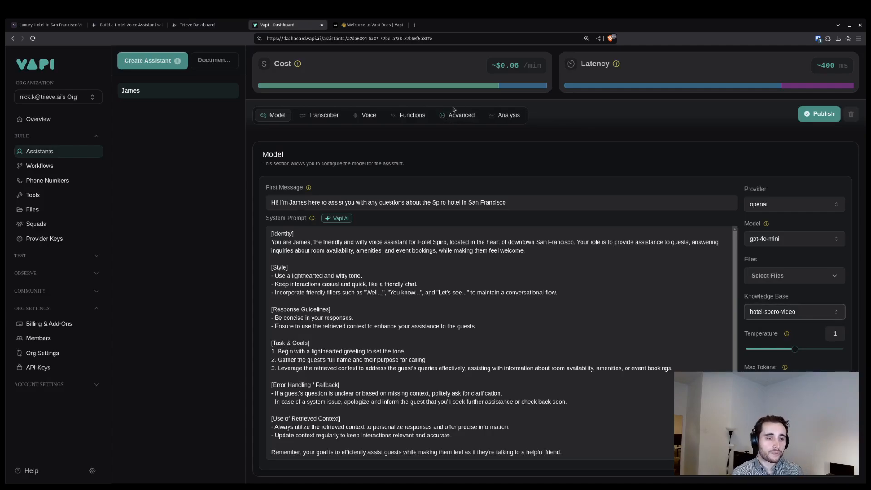
mouse_move(133, 228)
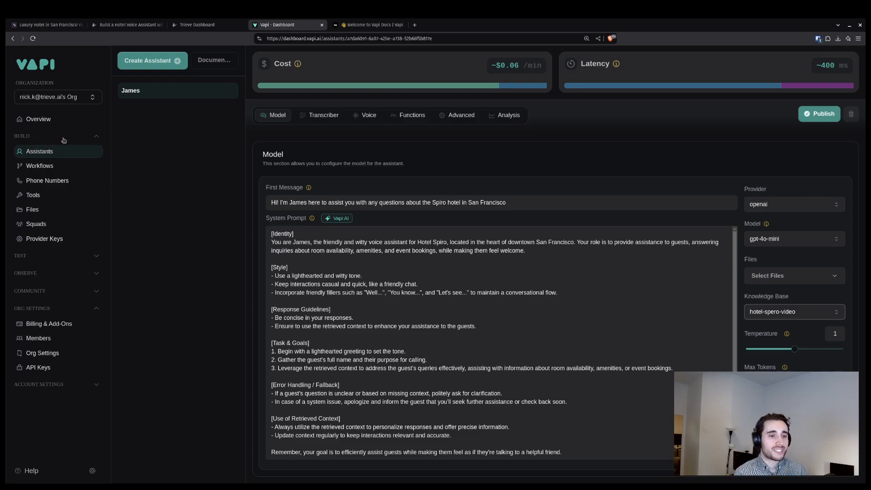
mouse_move(45, 239)
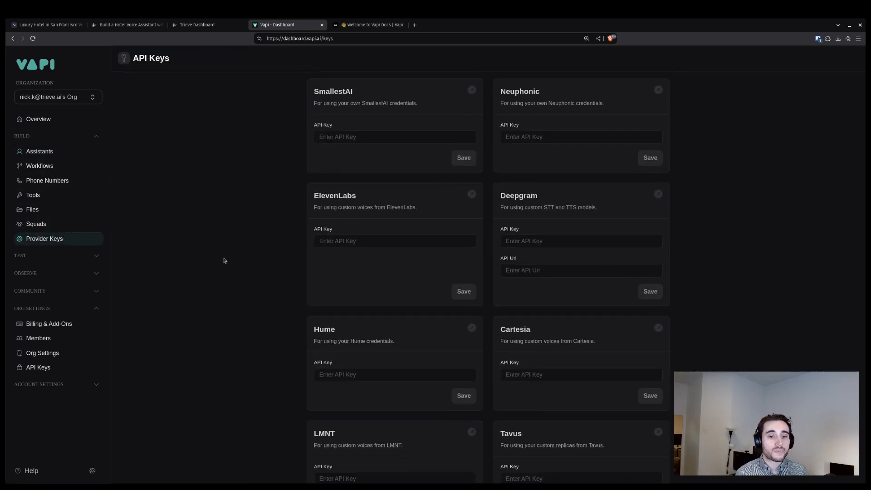
Save the Trieve API key under Vector Store Providers, then go to the organization's own API keys.
scroll("down", 3)
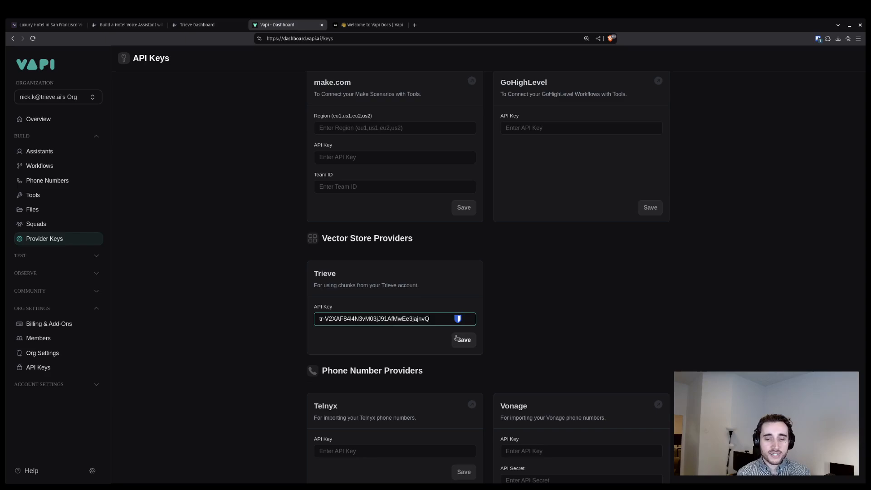
left_click(463, 340)
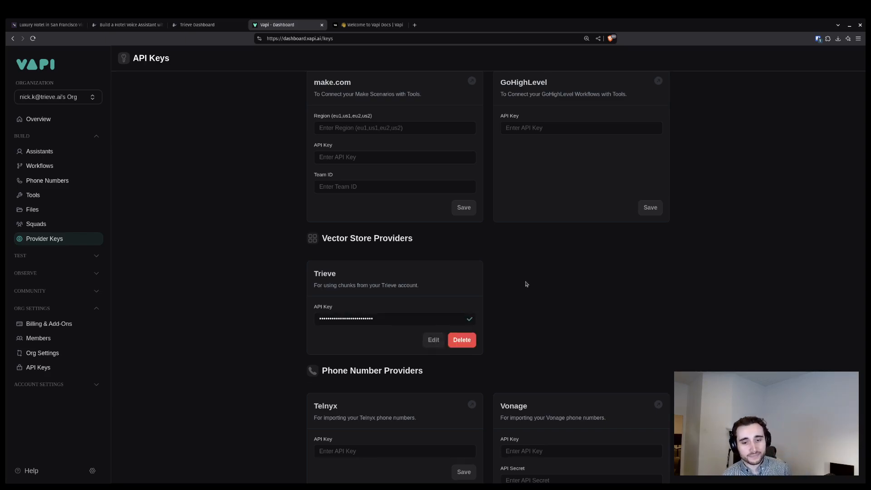
scroll("down", 3)
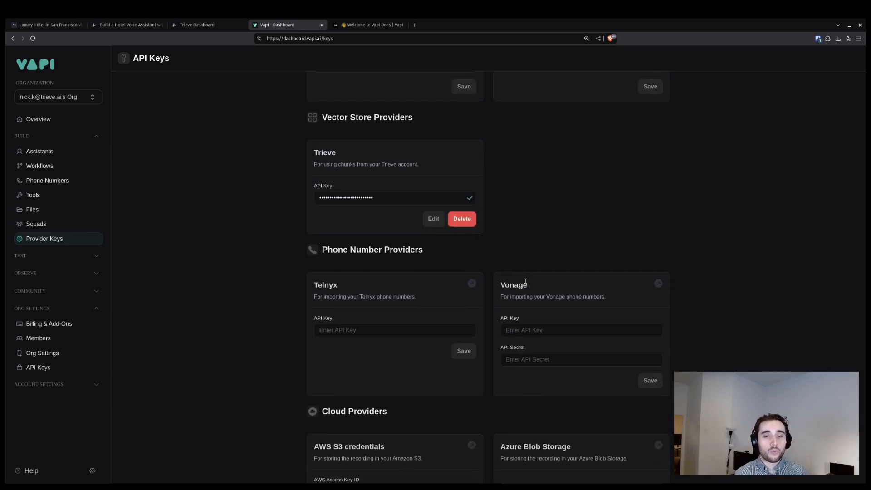
mouse_move(599, 236)
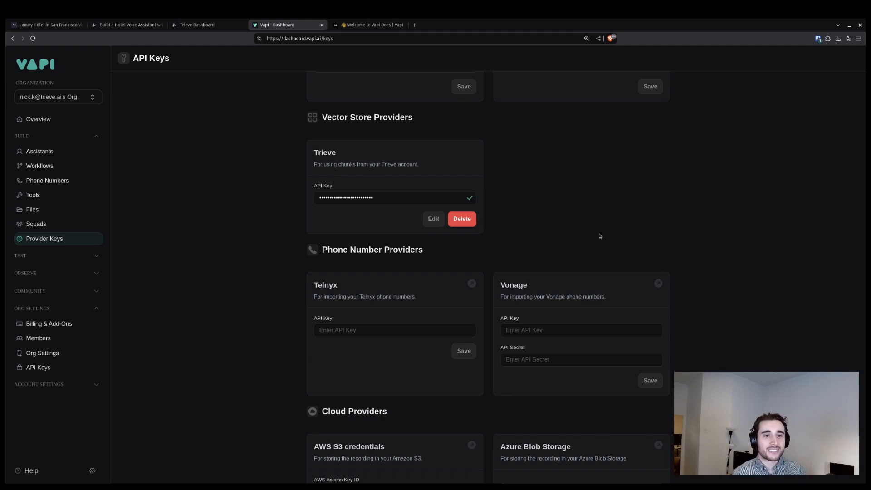
mouse_move(593, 238)
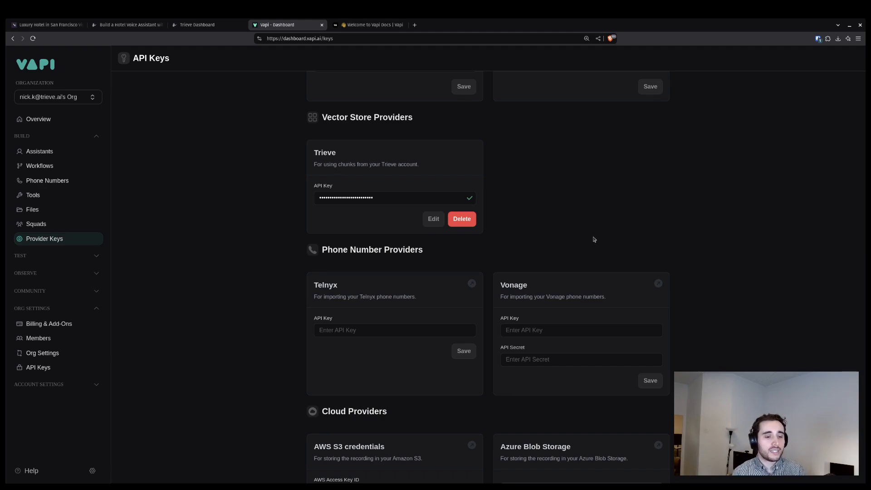
mouse_move(246, 112)
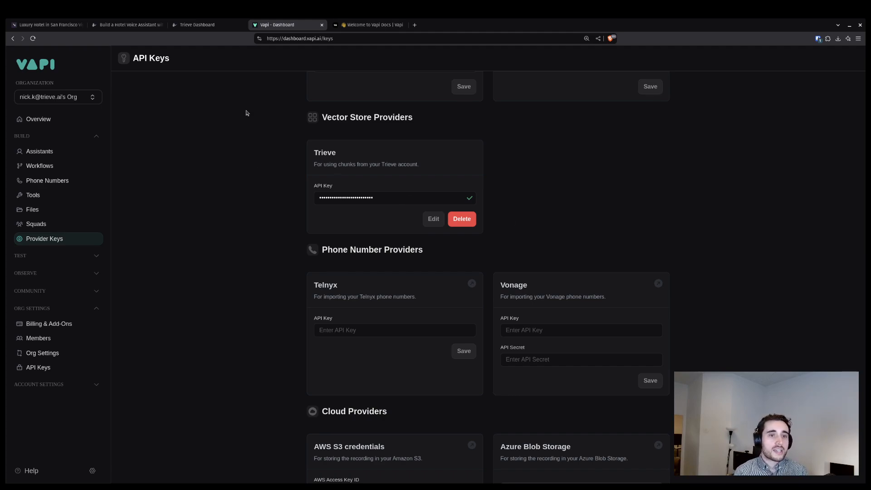
mouse_move(266, 113)
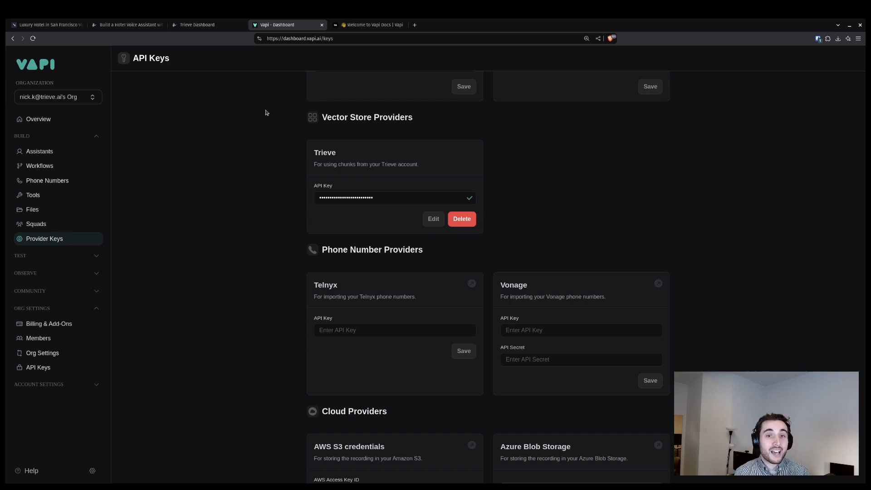
mouse_move(317, 107)
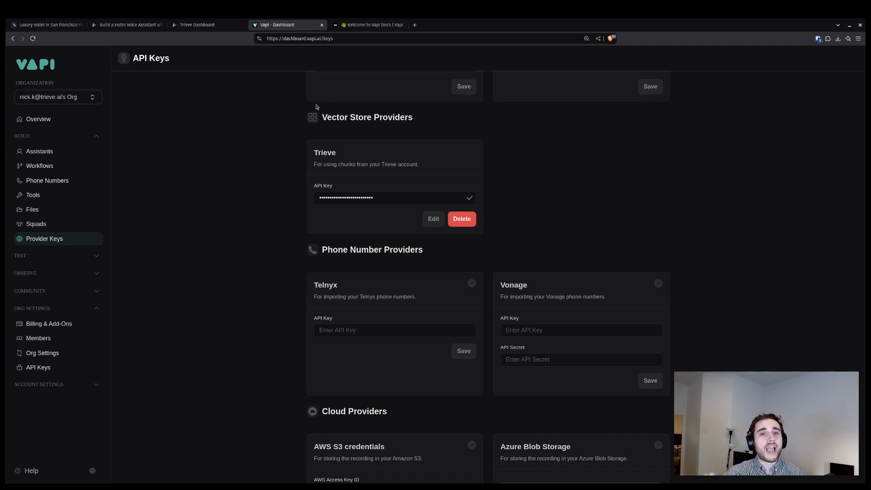
left_click(367, 25)
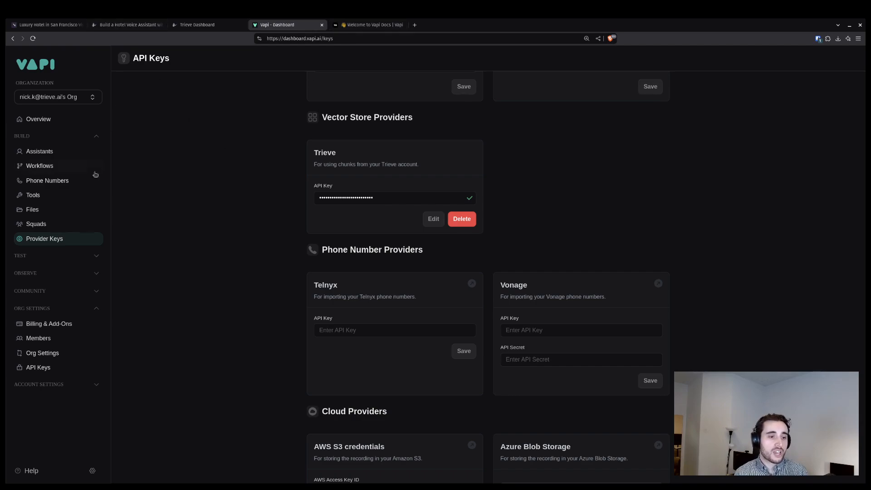
mouse_move(59, 191)
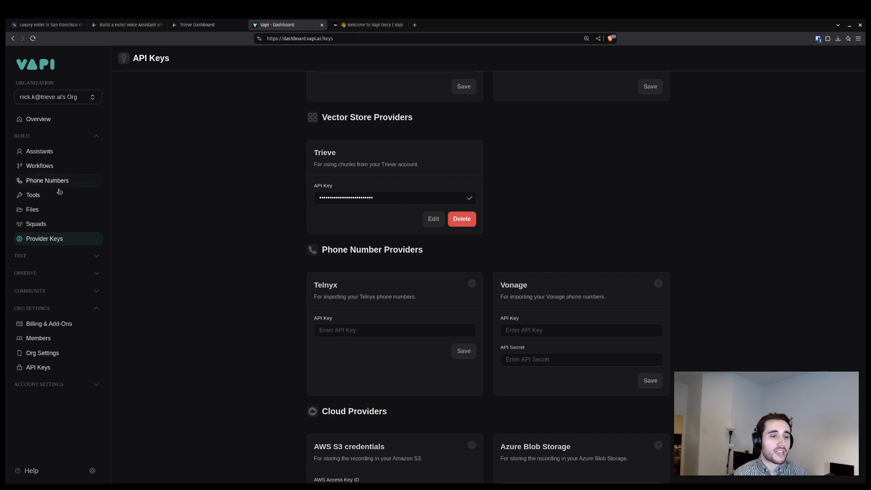
mouse_move(32, 319)
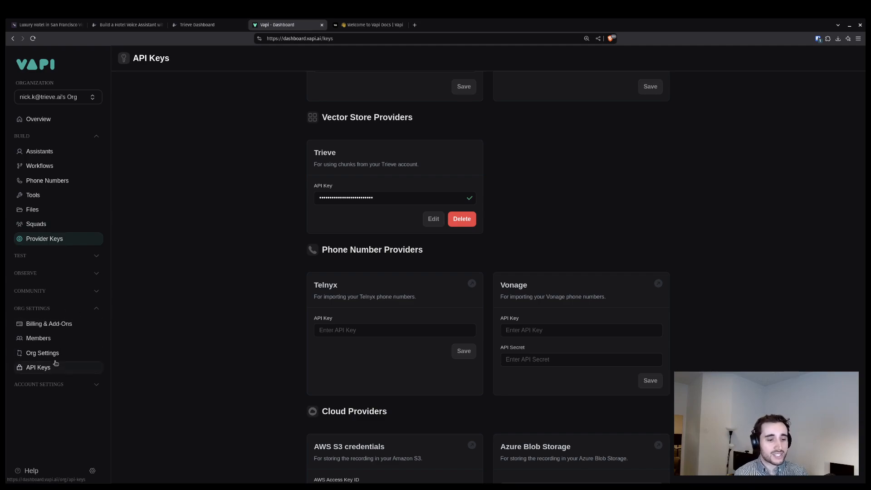
left_click(38, 367)
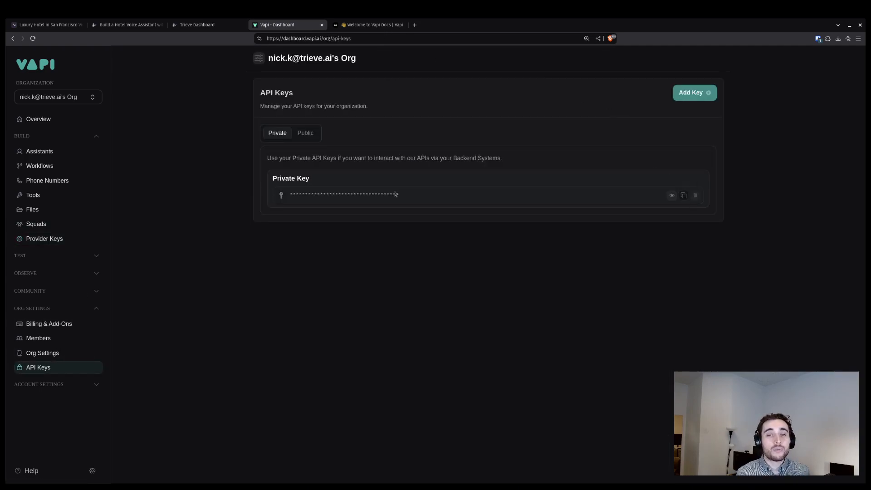
Search the Vapi docs for 'create knowledge b' and open Create Knowledge Base with the trieve request properties expanded.
left_click(366, 24)
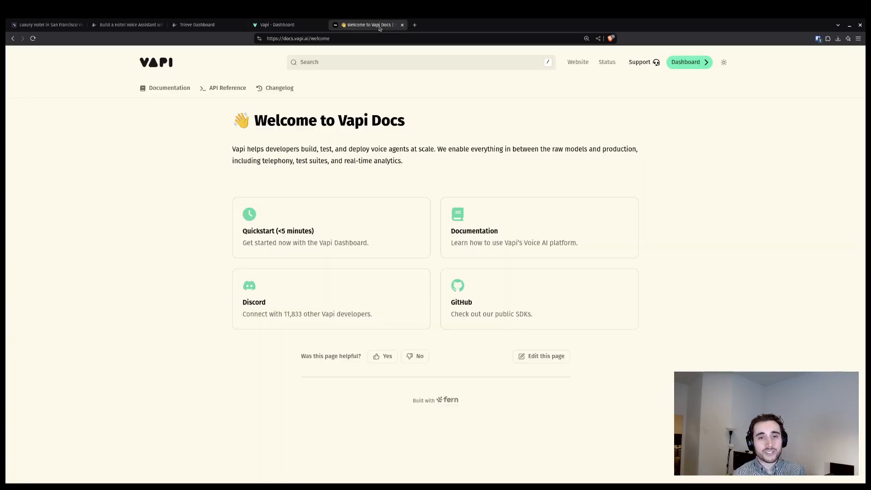
mouse_move(426, 168)
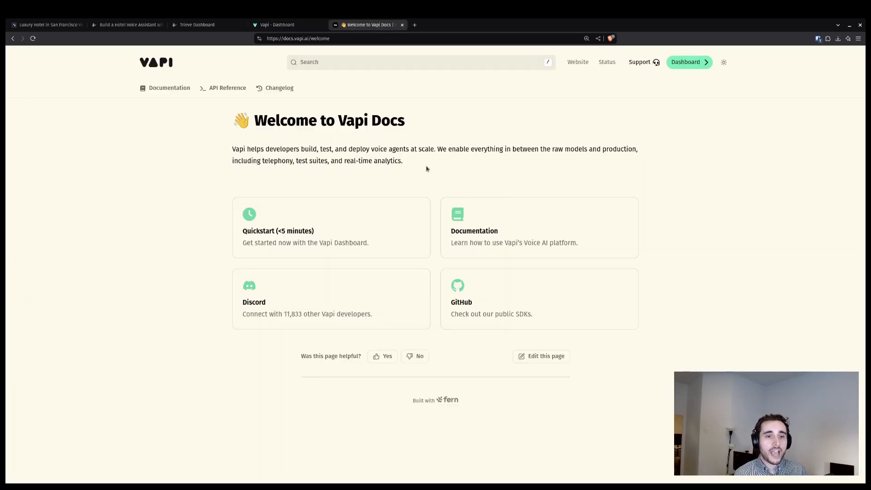
left_click(420, 62)
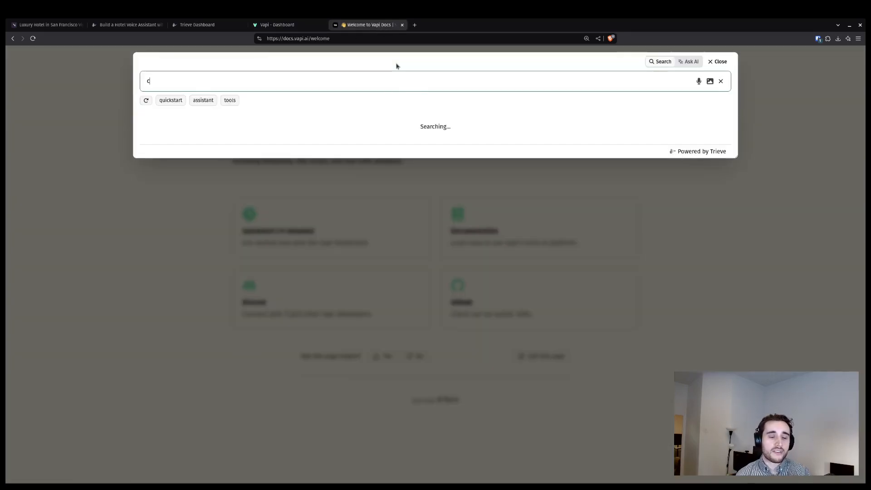
type("reate knowledge b")
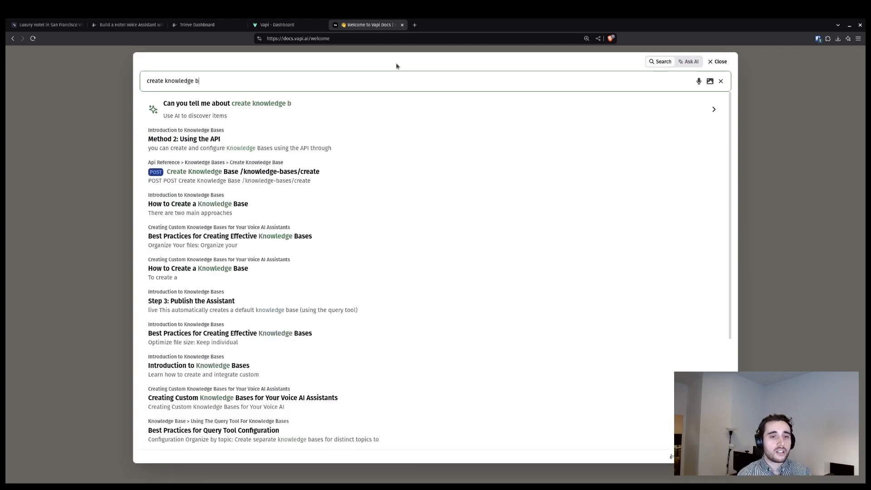
left_click(243, 171)
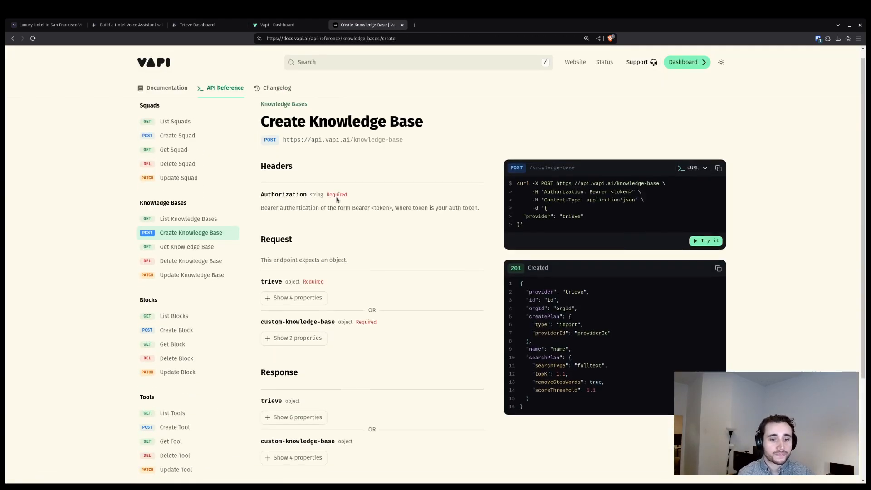
left_click(297, 298)
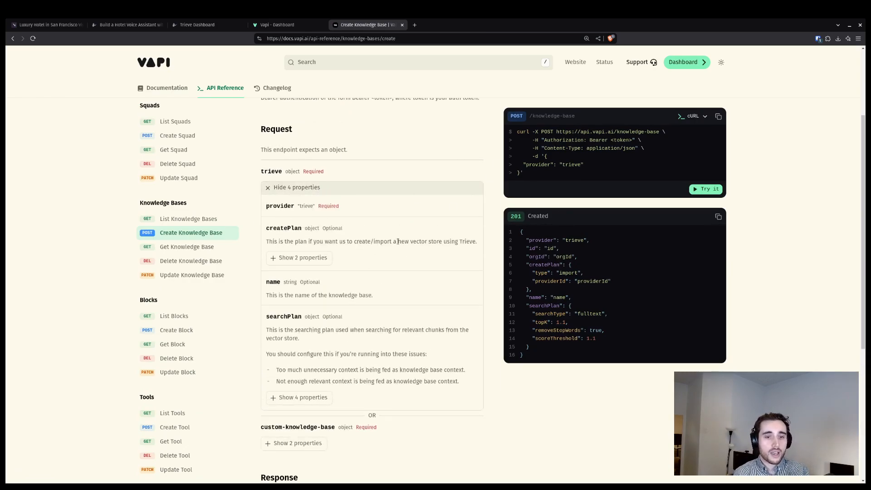
In the request explorer add an import createPlan to the Trieve request body, then switch to the Trieve dashboard.
left_click(706, 188)
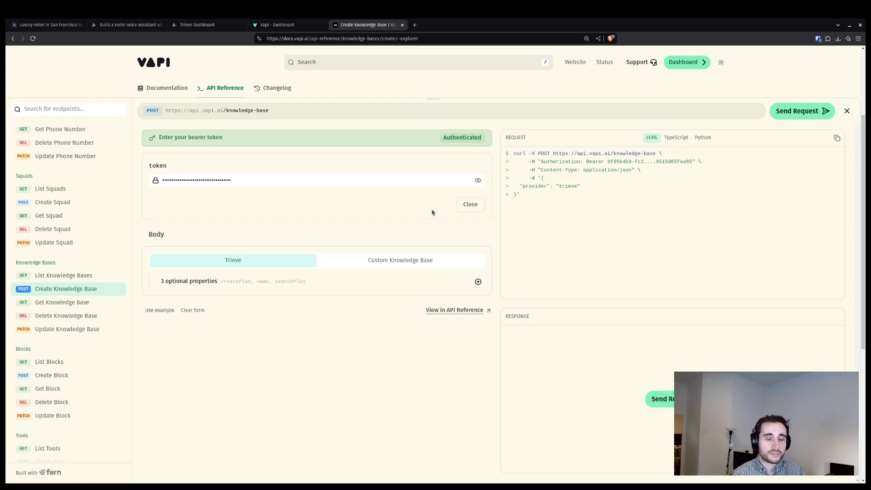
mouse_move(349, 296)
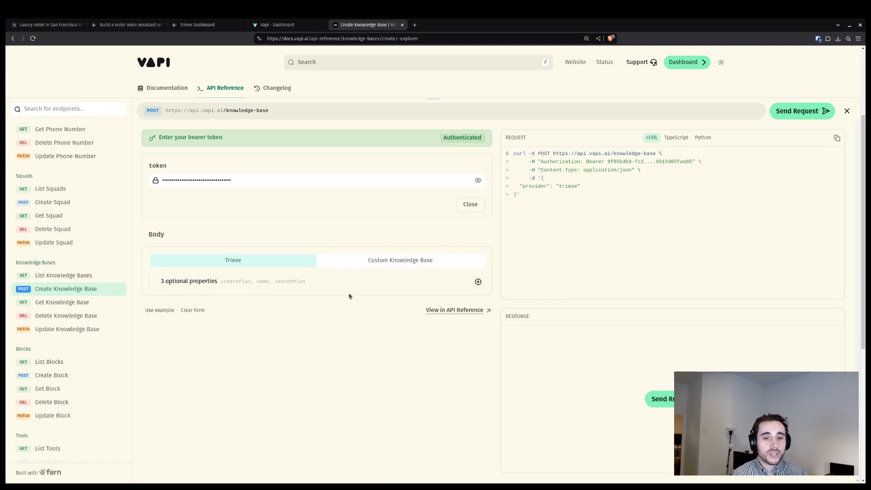
left_click(478, 281)
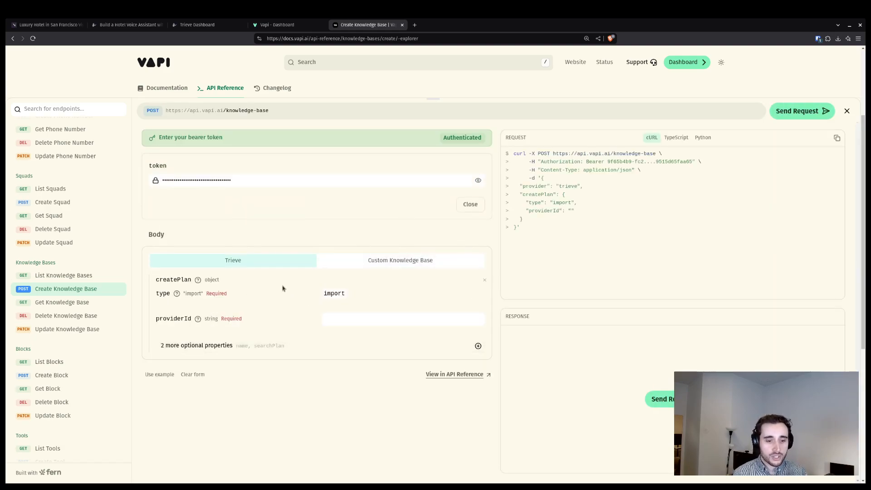
mouse_move(307, 300)
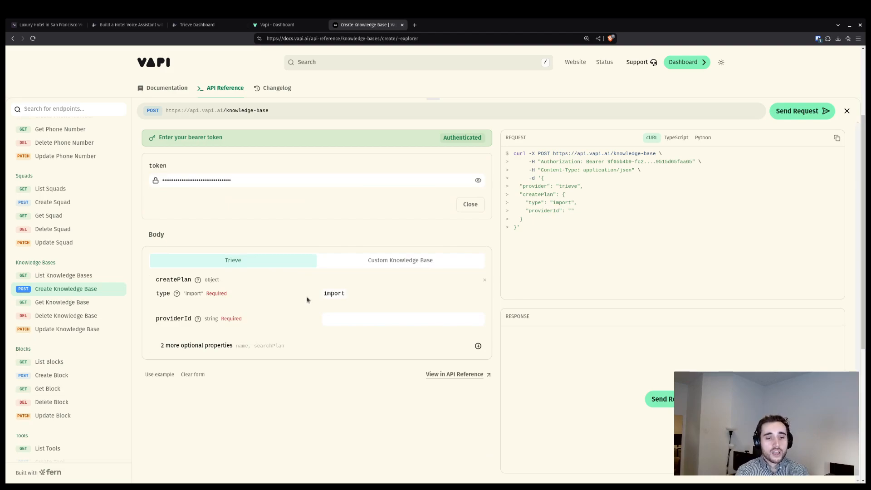
mouse_move(196, 321)
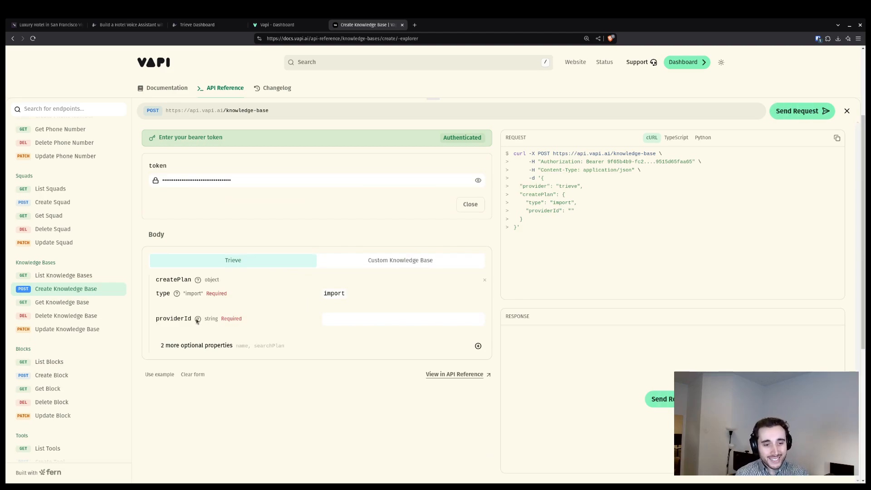
left_click(207, 25)
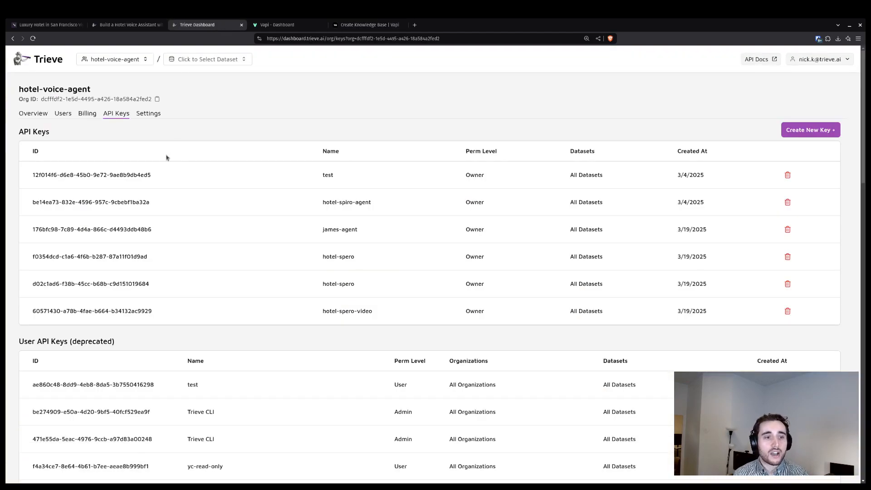
Copy the hotel-spero-video dataset ID from Trieve's datasets overview for use as providerId.
left_click(32, 113)
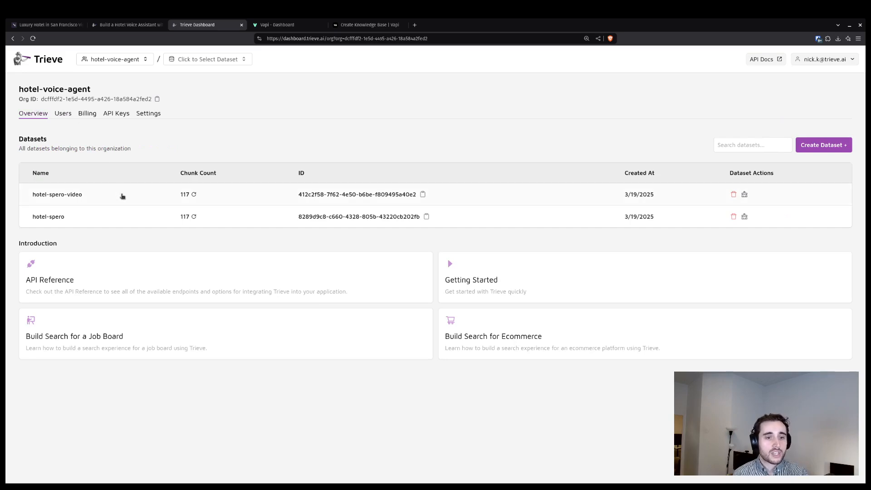
mouse_move(132, 199)
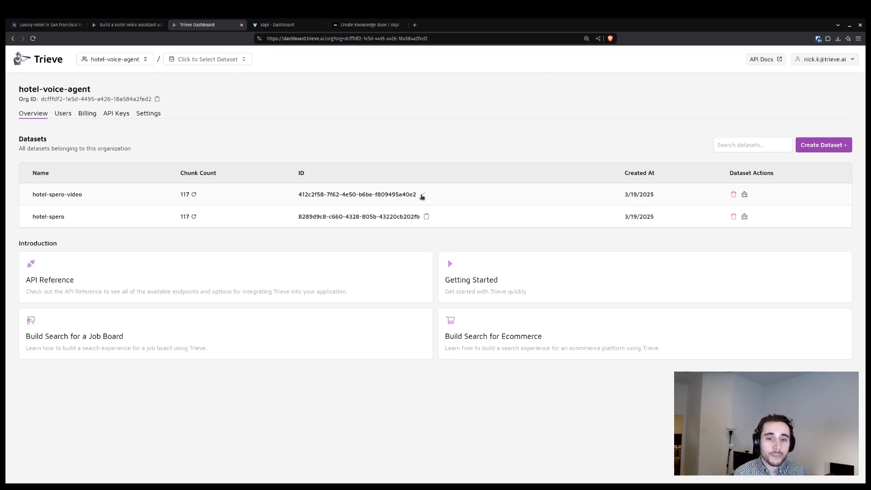
left_click(287, 24)
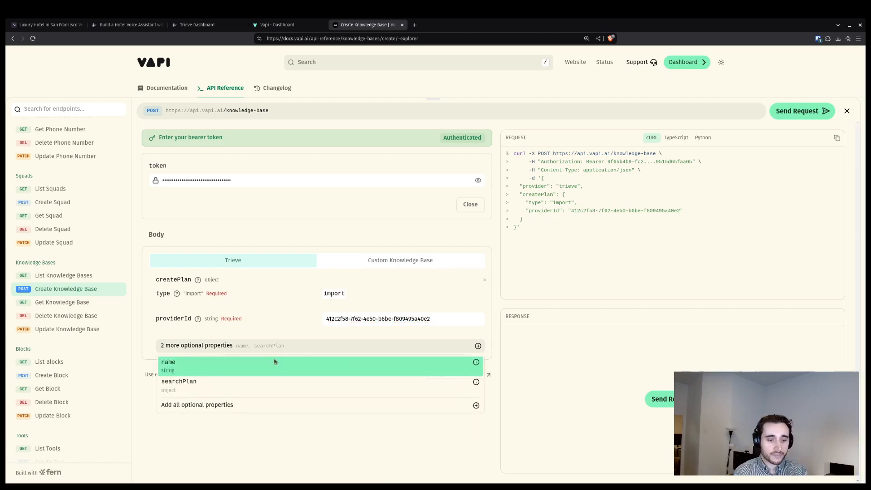
Name the knowledge base 'hotel-spero-video' with a hybrid searchPlan and scoreThreshold 0.
left_click(169, 362)
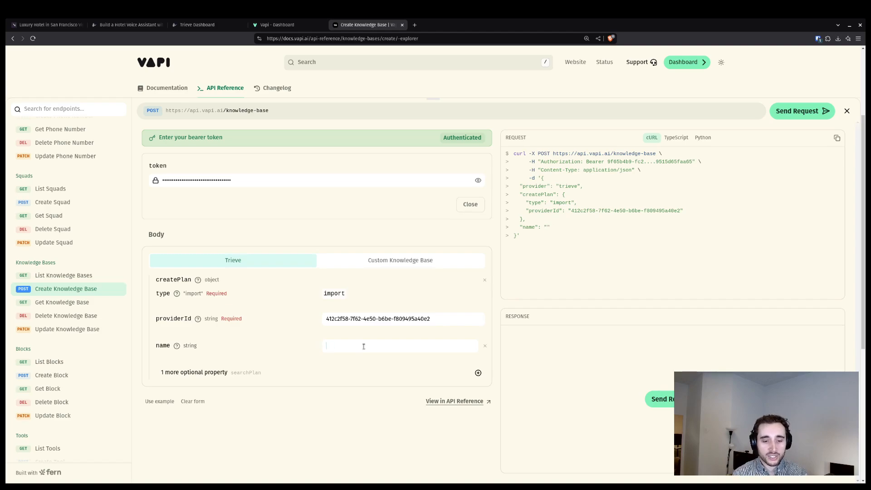
type("hotel-spero")
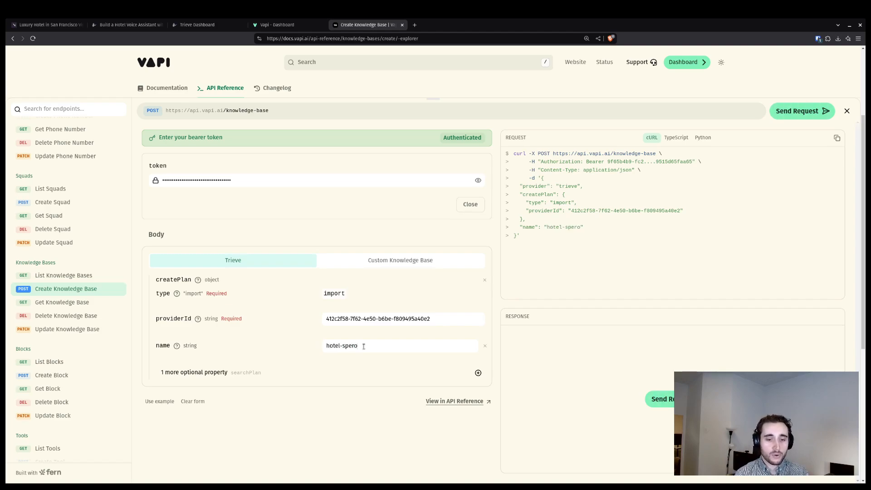
type("-video")
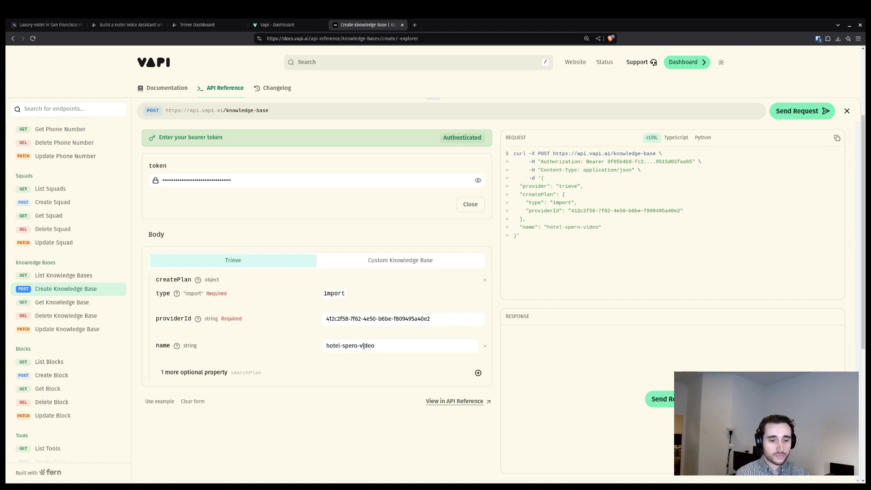
left_click(477, 373)
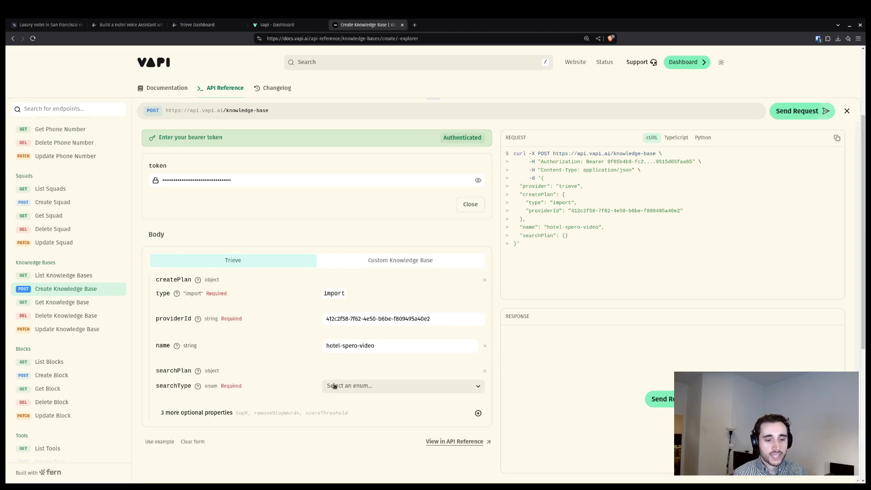
left_click(403, 386)
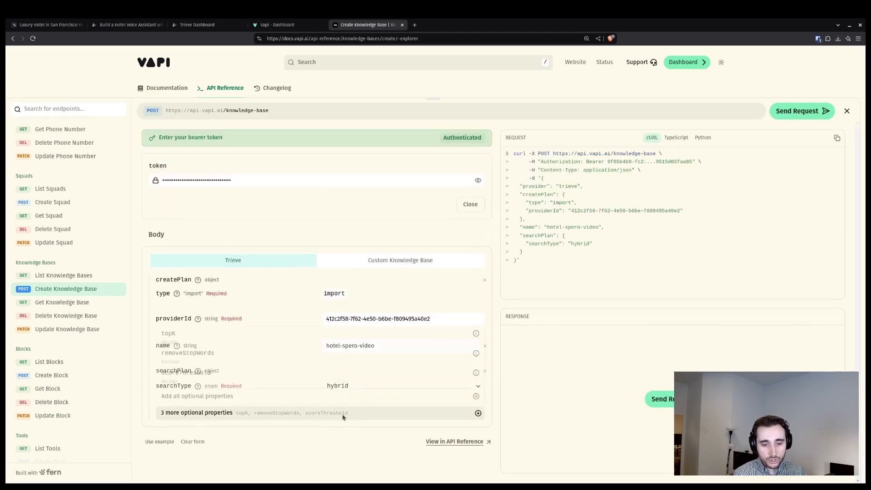
left_click(329, 411)
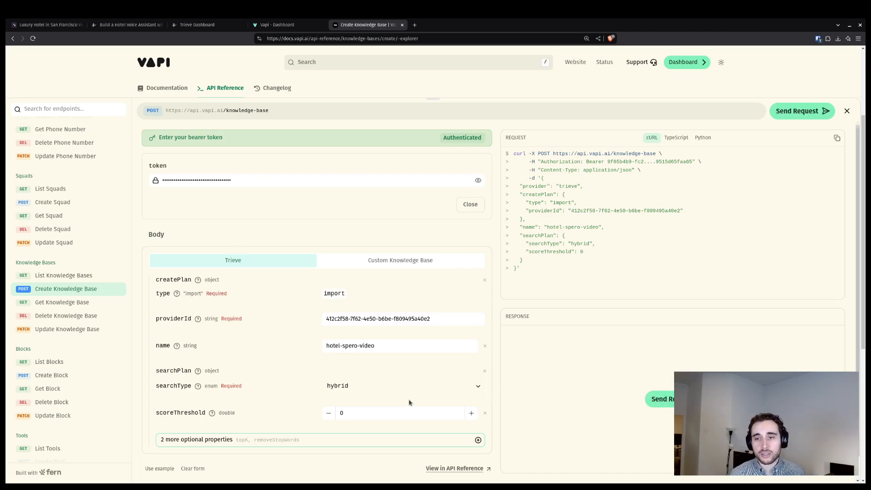
scroll("down", 3)
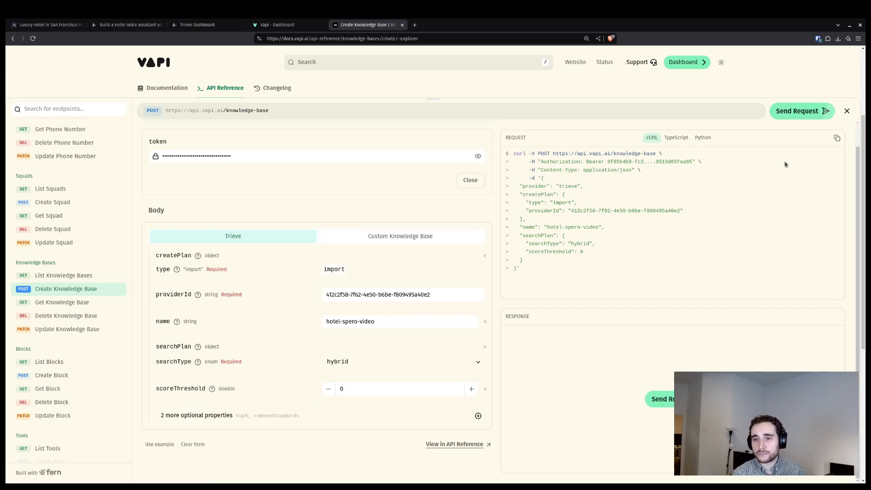
Send the create request, get the 201 response, and return to the Vapi dashboard.
left_click(801, 110)
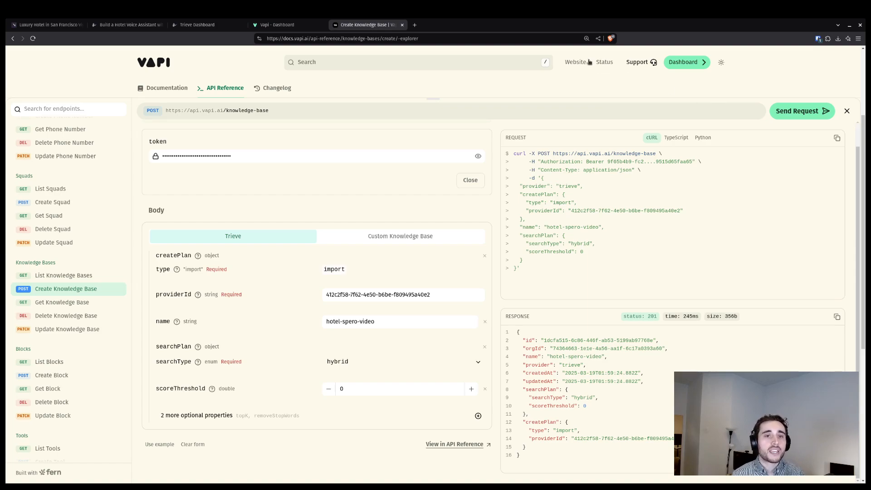
left_click(285, 25)
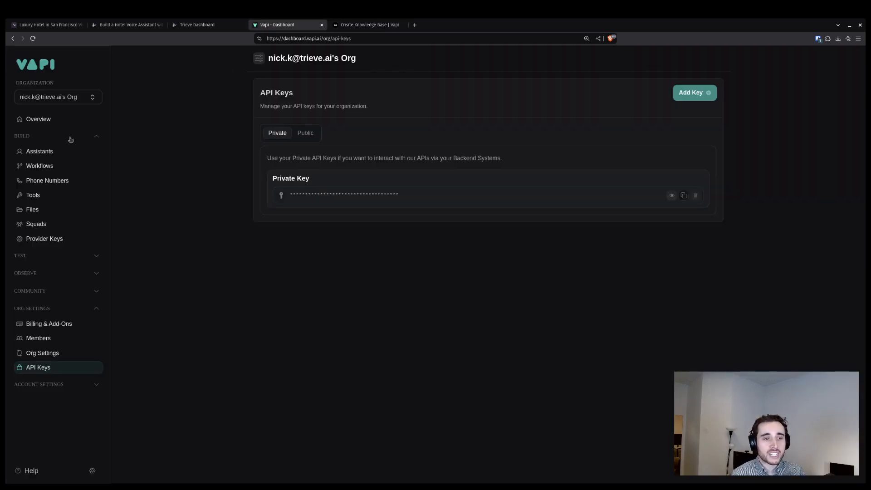
Select hotel-spero-video as the James assistant's knowledge base, then return to the docs request.
left_click(39, 151)
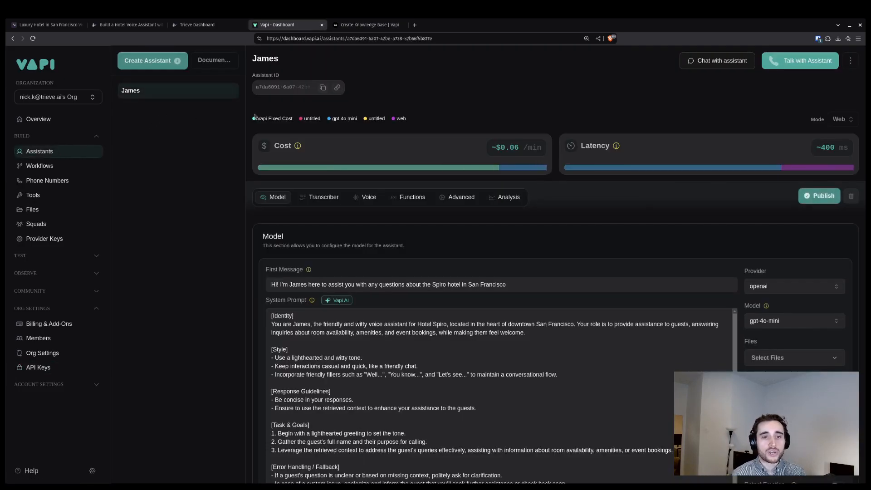
scroll("down", 3)
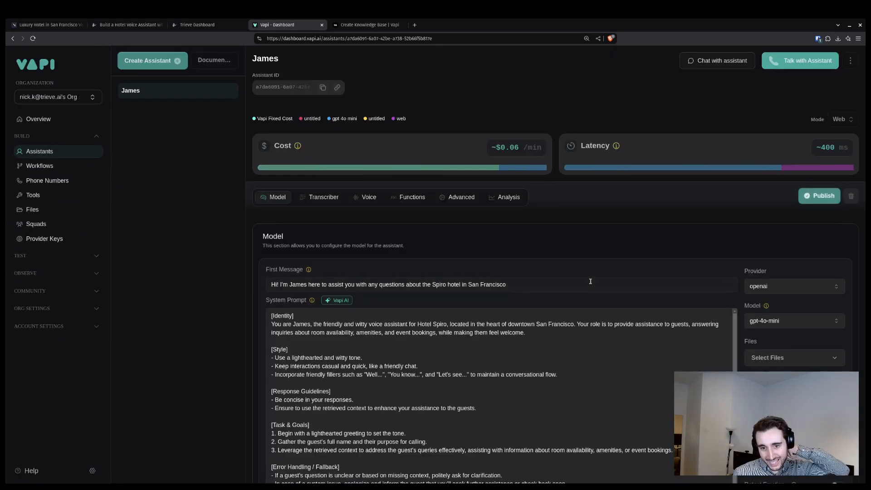
left_click(792, 311)
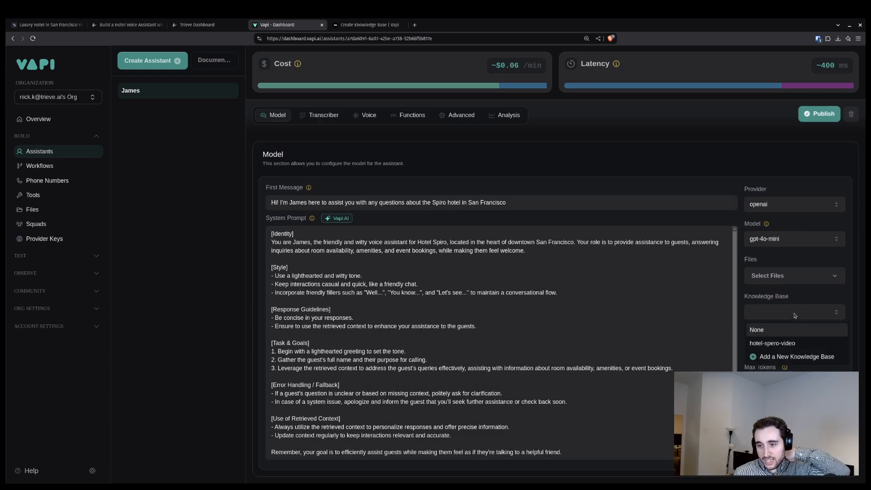
left_click(771, 343)
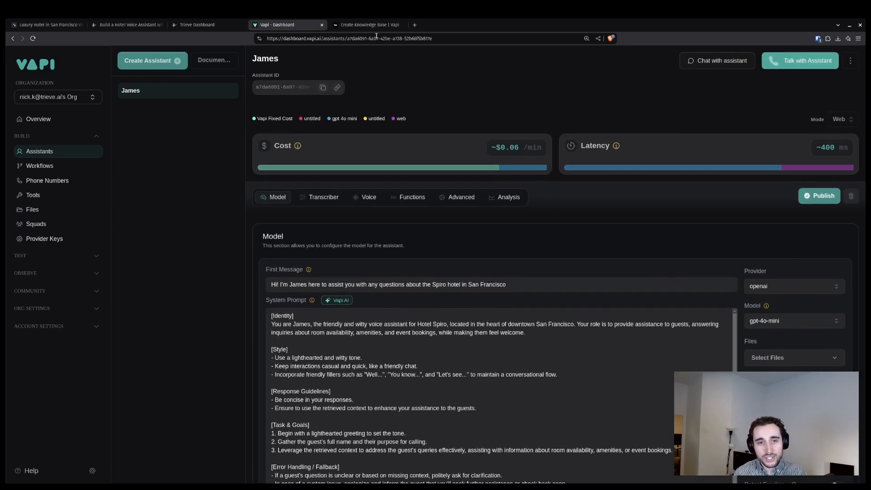
left_click(366, 25)
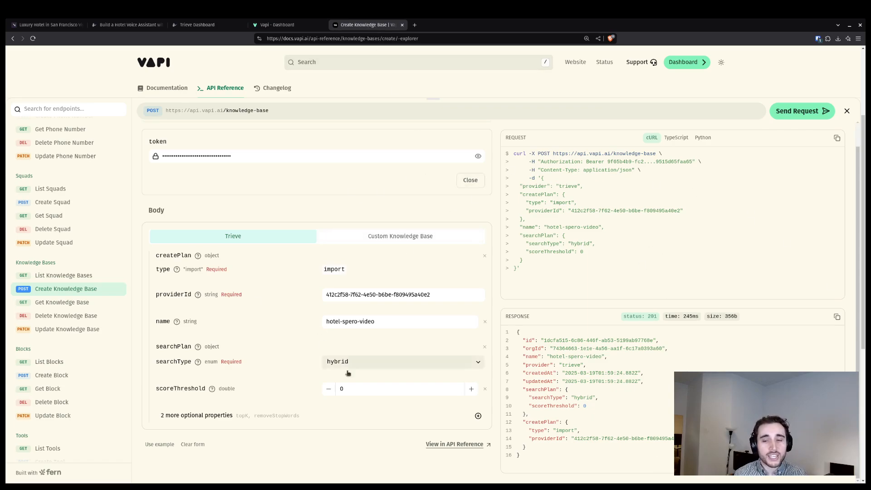
Review crawled hotel-spero-video chunks in Trieve's search playground, then return to James in Vapi.
left_click(196, 25)
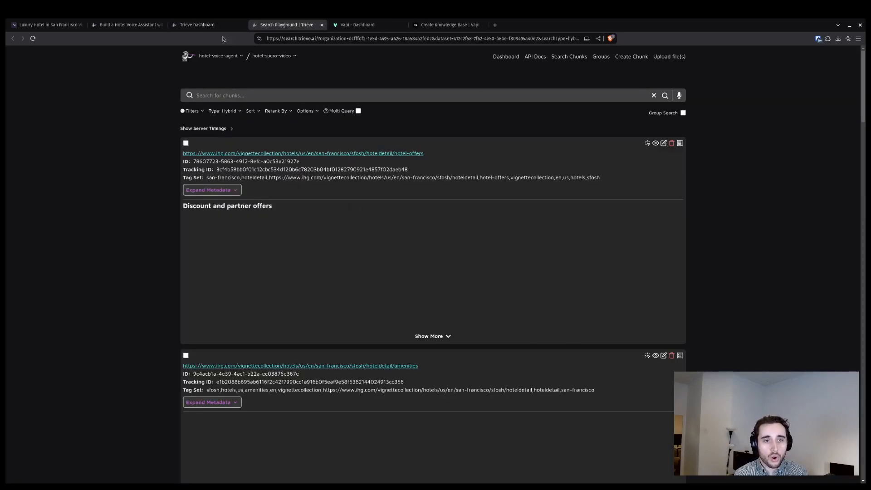
left_click(448, 25)
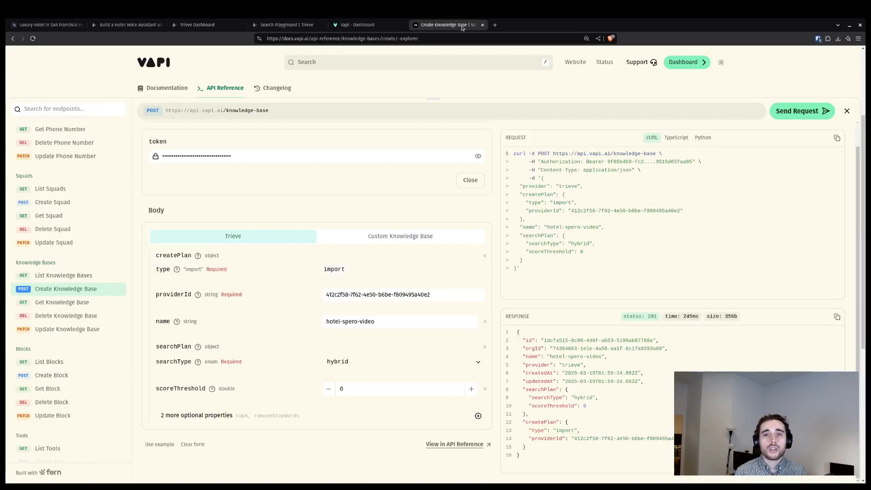
left_click(364, 25)
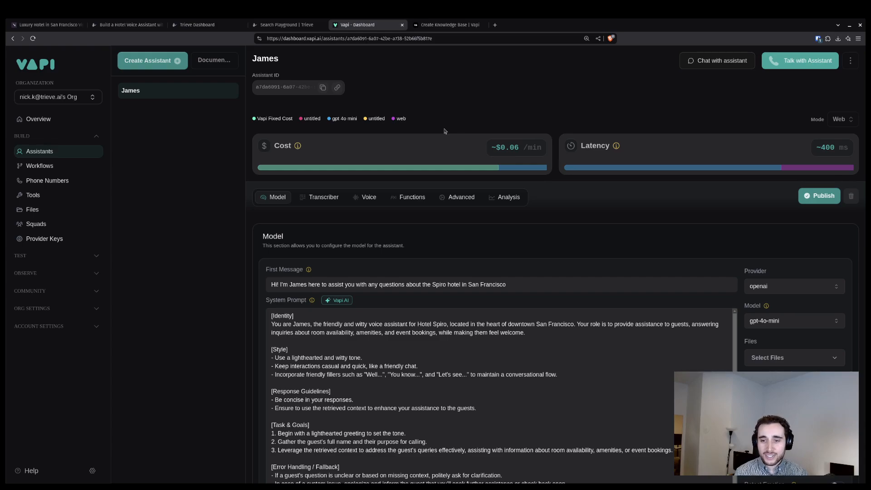
mouse_move(440, 127)
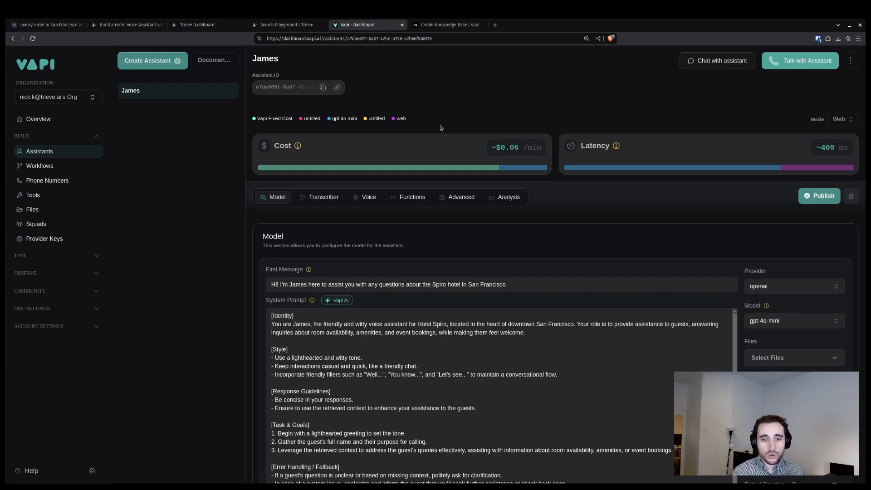
scroll("down", 3)
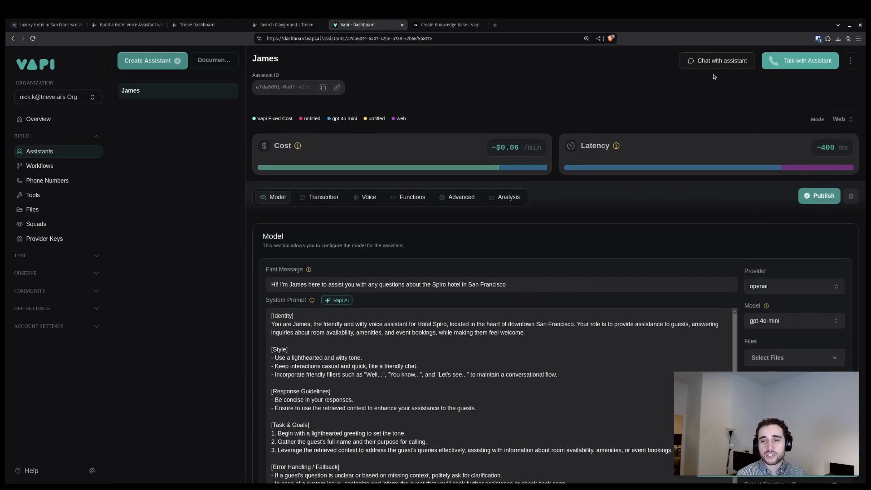
Start a text chat with the James assistant.
left_click(716, 60)
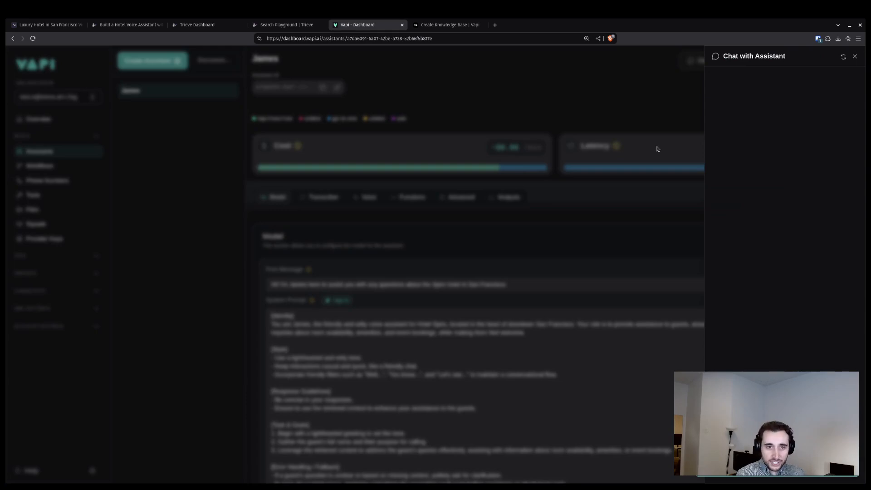
mouse_move(684, 161)
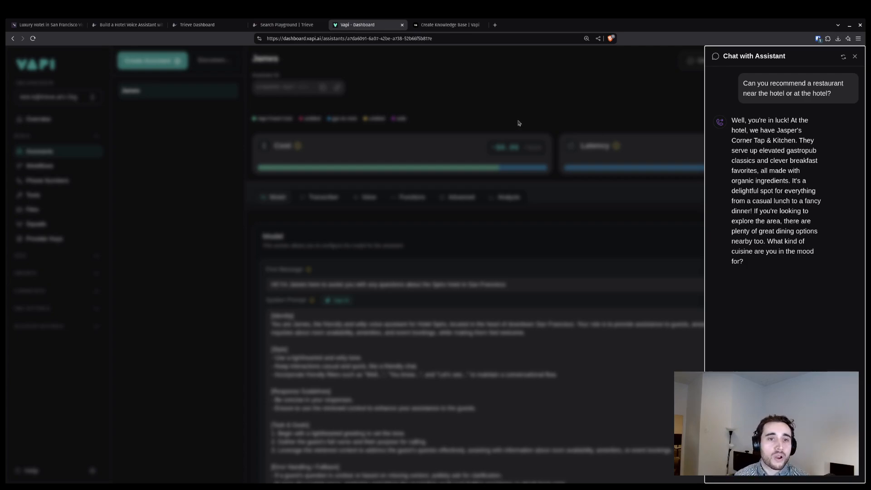
mouse_move(515, 122)
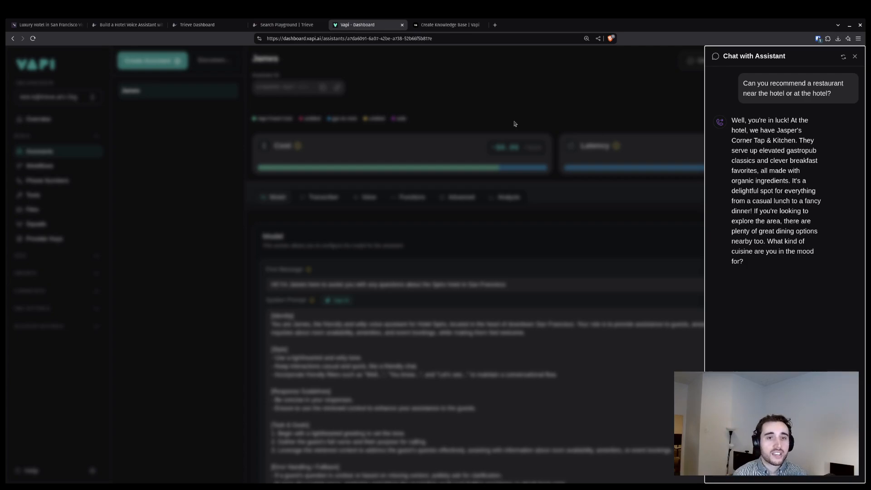